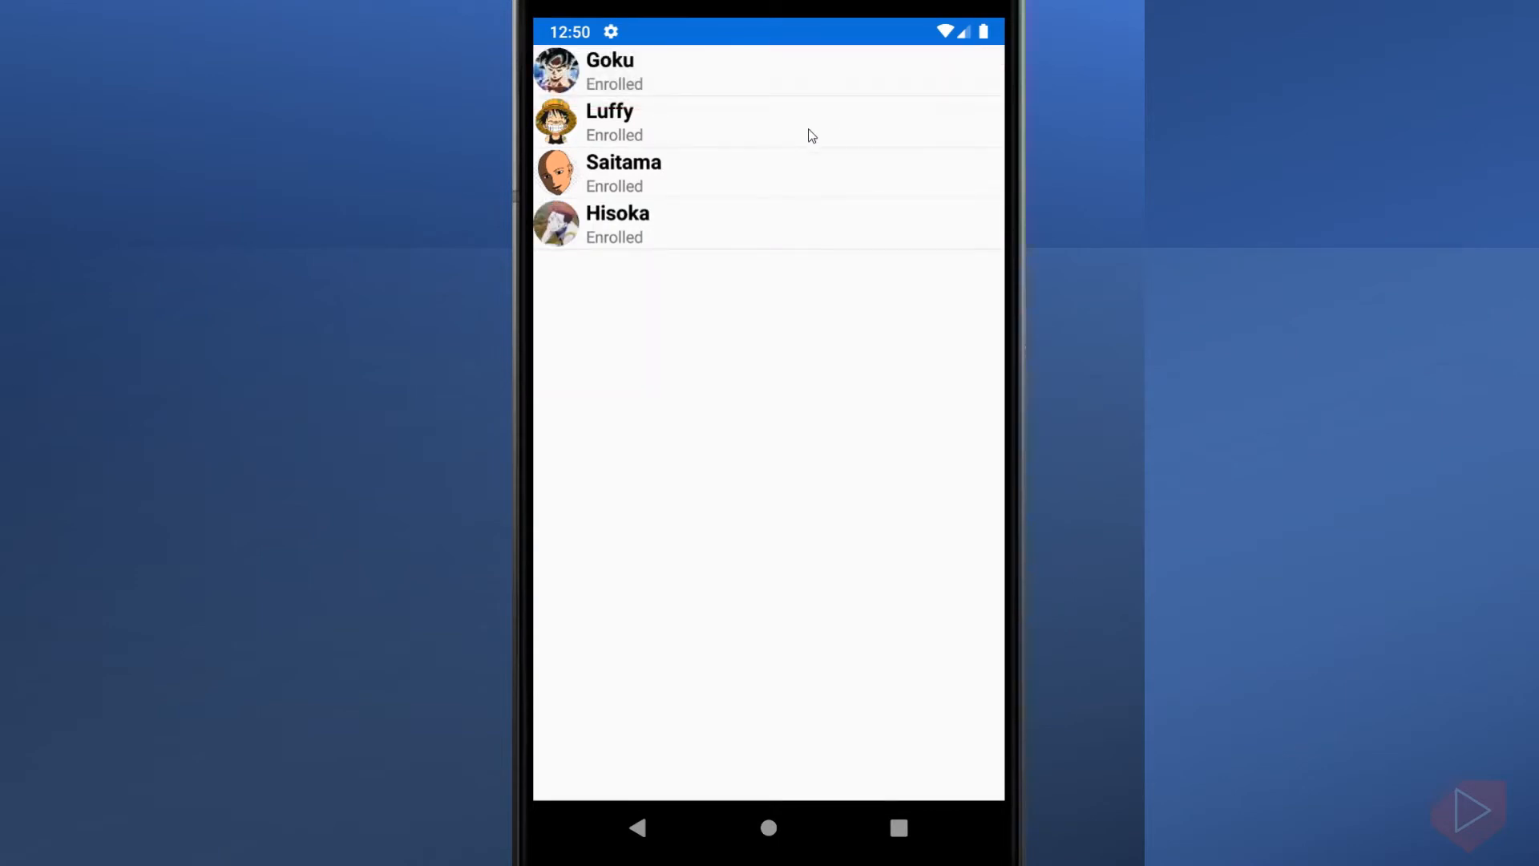
Show and dismiss the Luffy details alert, then dismiss the Tapped alert in the running app.
left_click(609, 122)
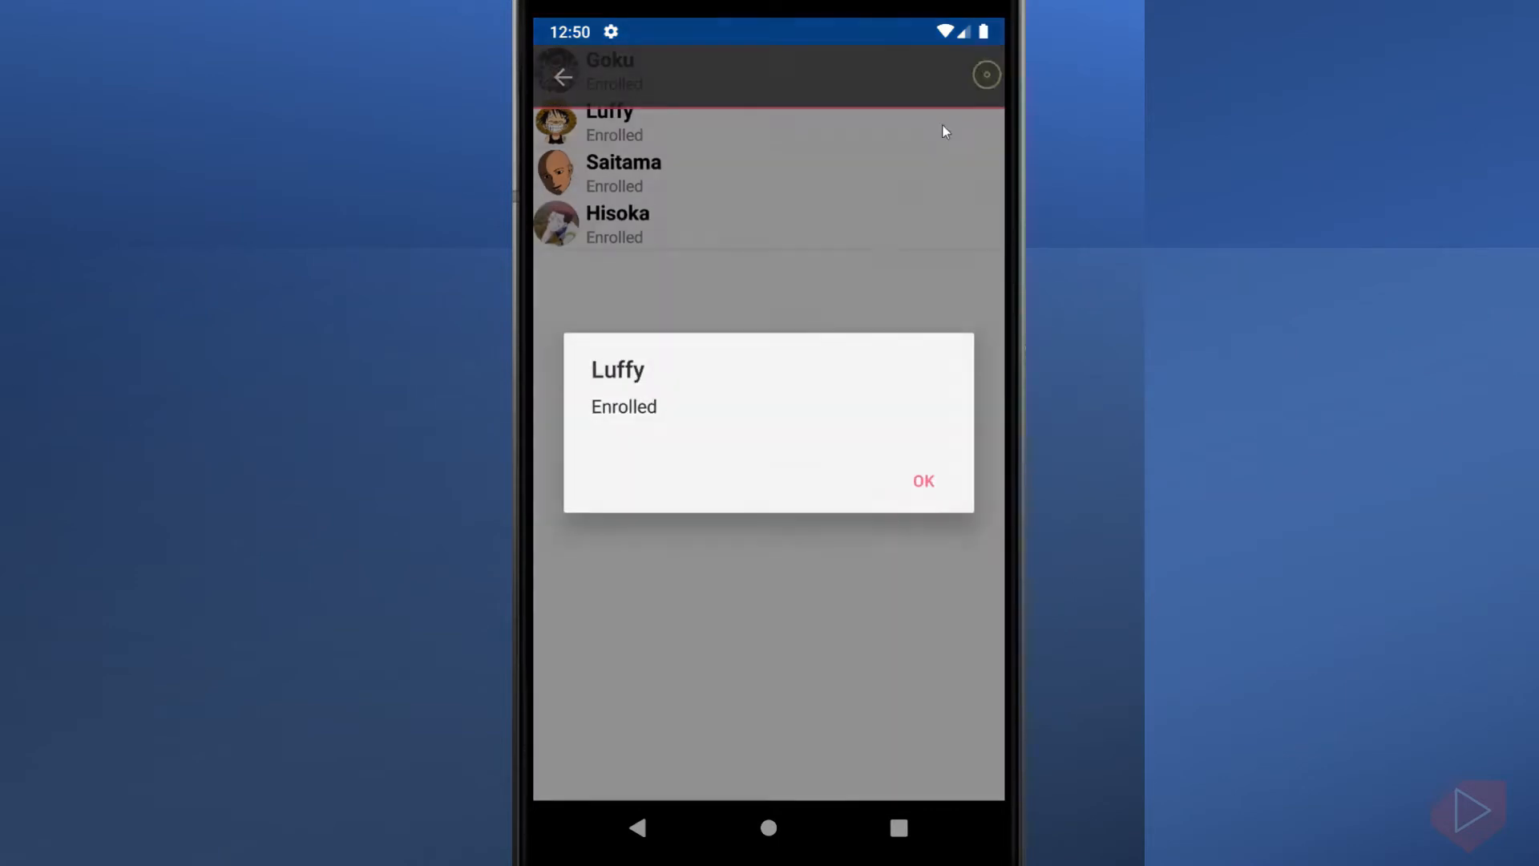
left_click(922, 481)
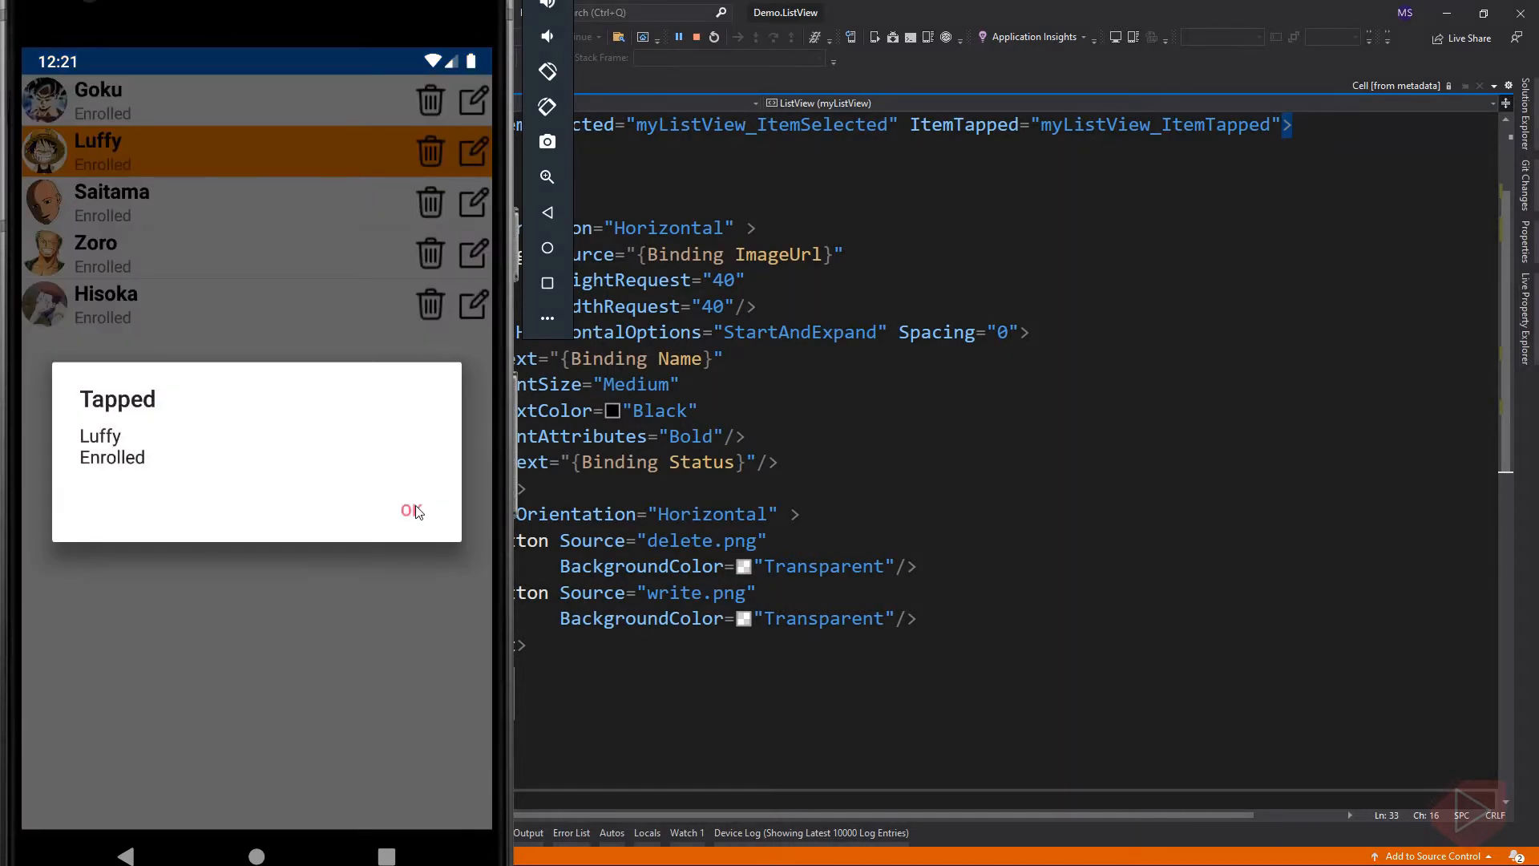
left_click(408, 510)
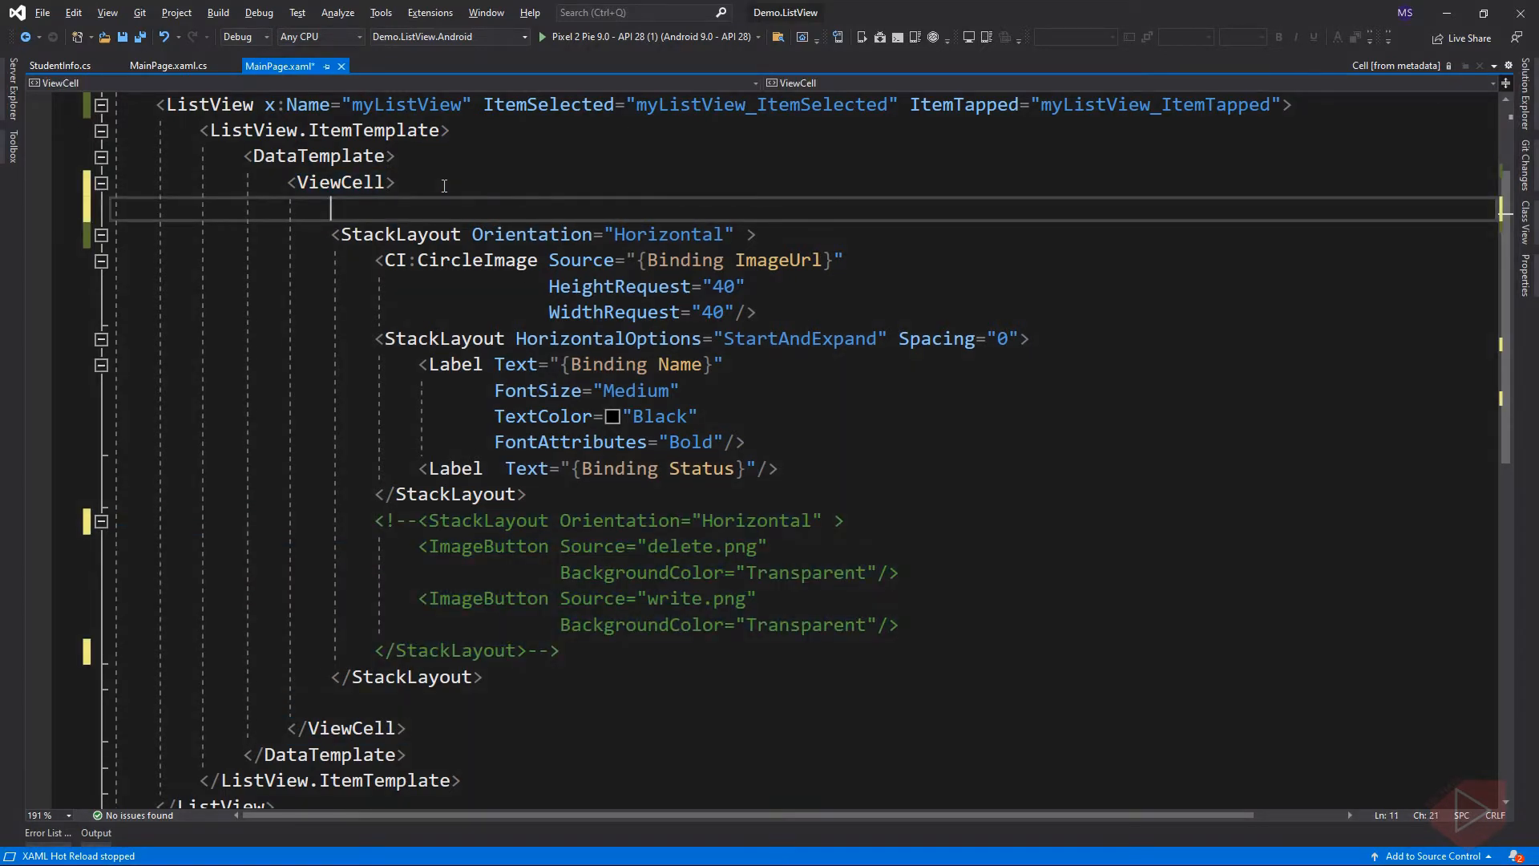
Add ViewCell.ContextActions with MenuItem Text="Delete" and MenuItem Text="Edit".
type("Viewce")
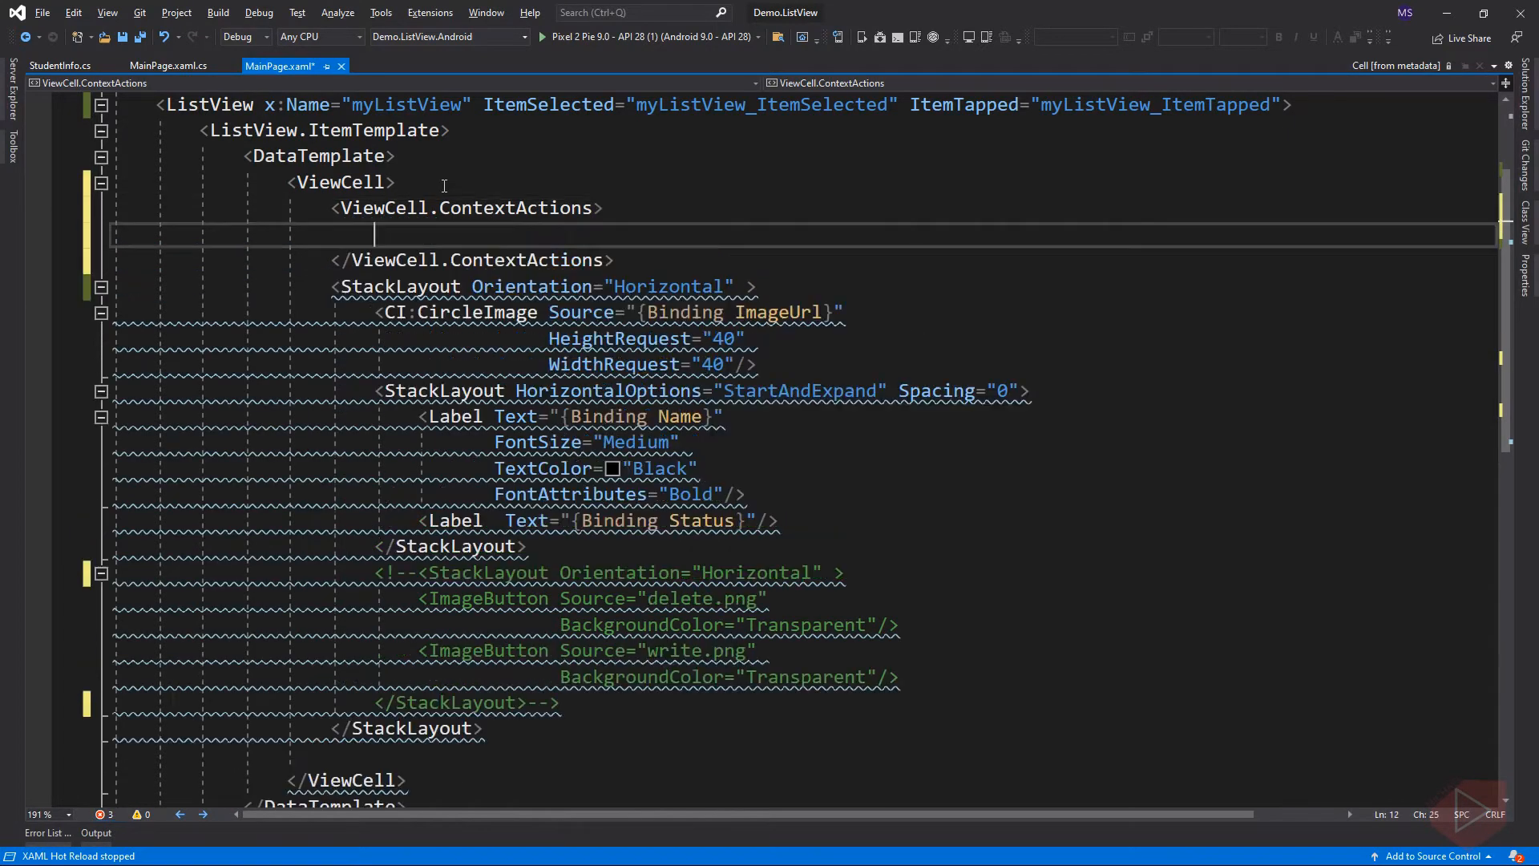
type("<MenuItem Text=\"")
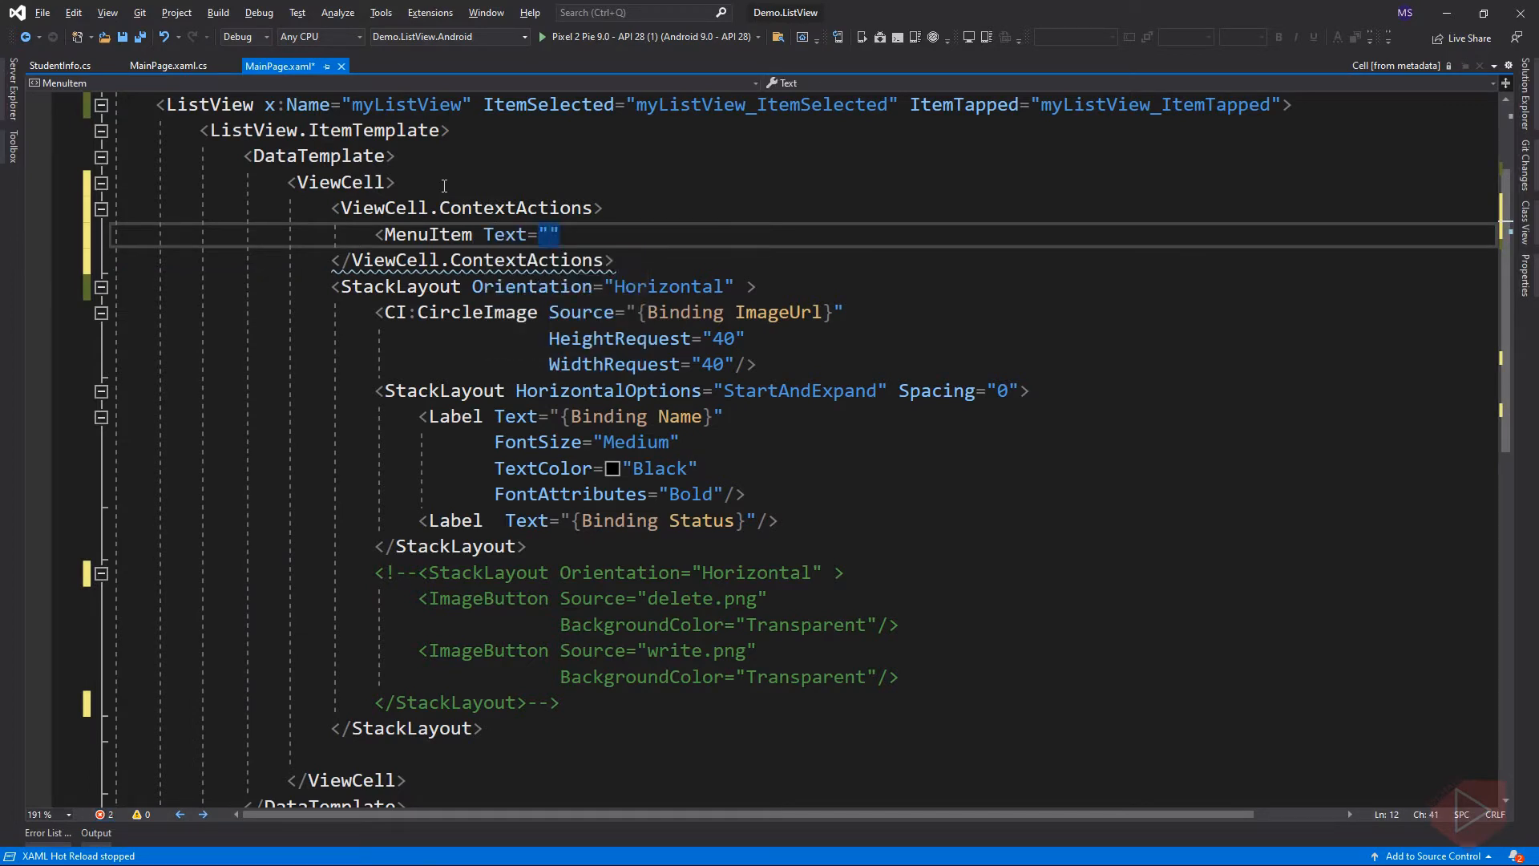
type("Delete")
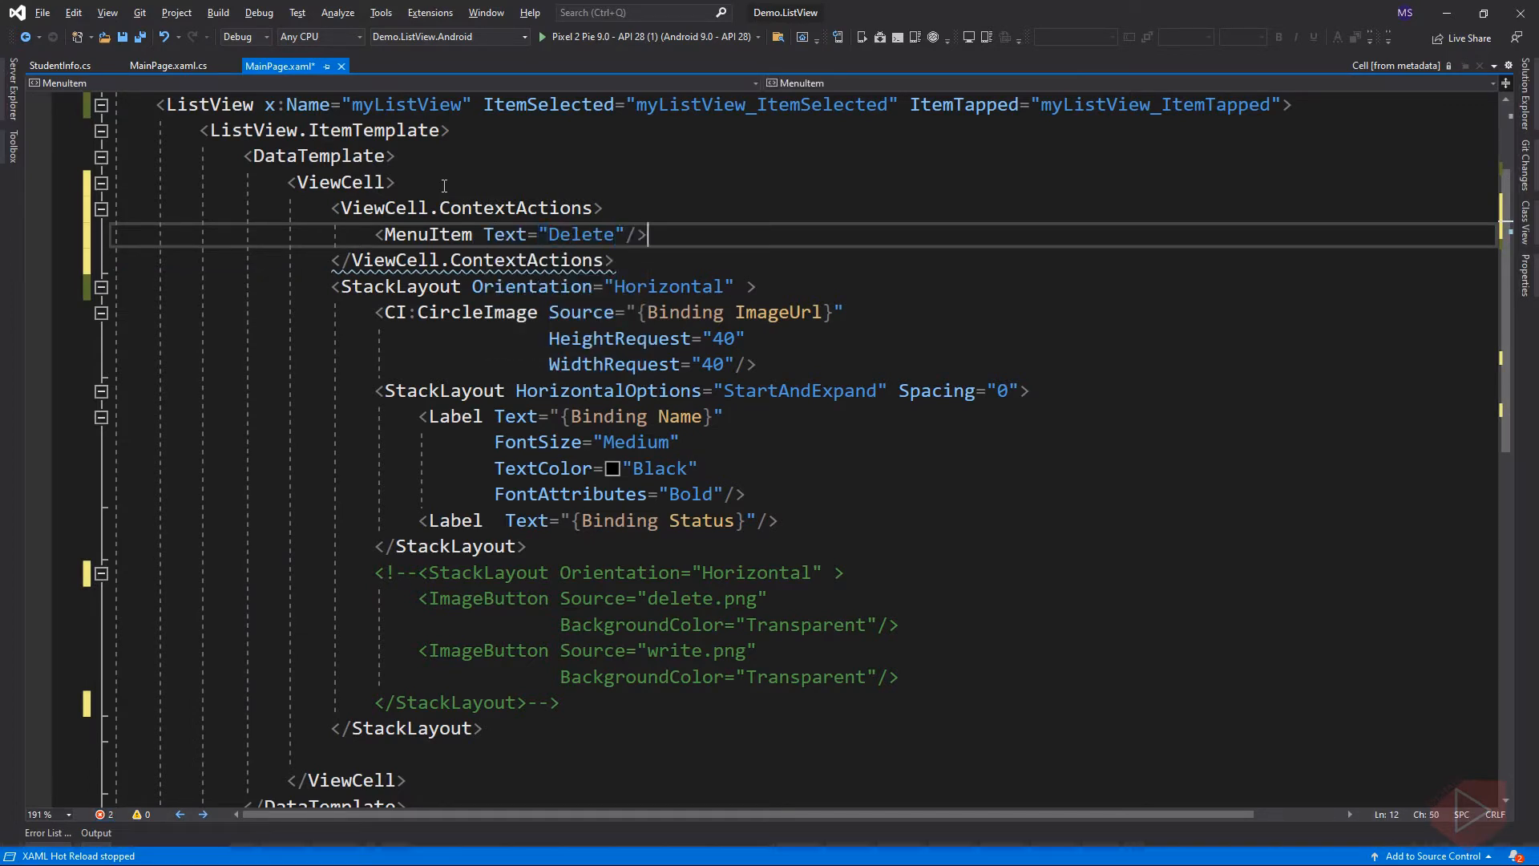
type("<MenuItem")
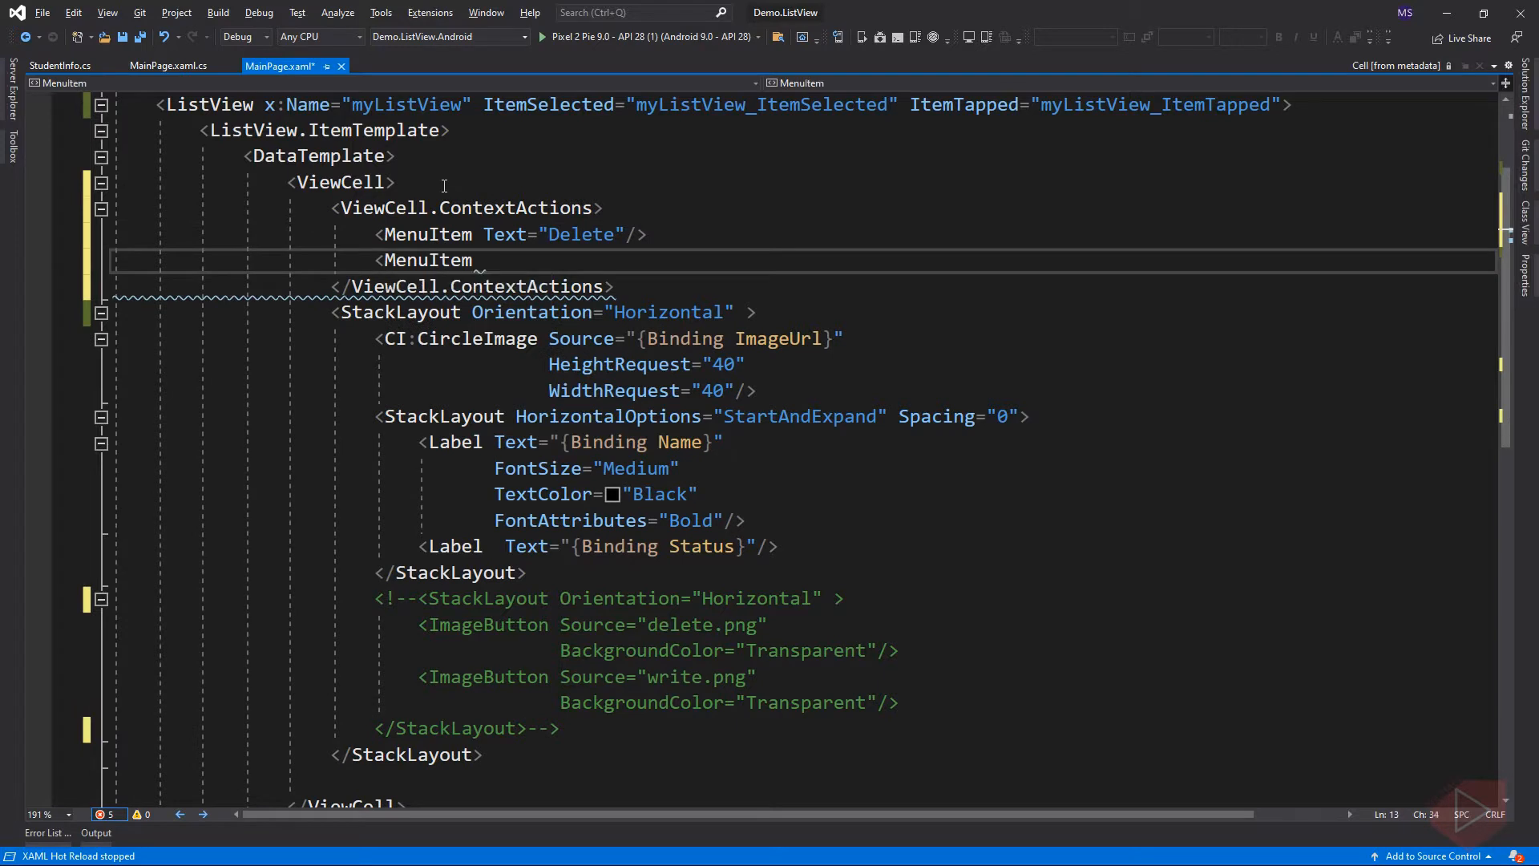
type("Text=\"Edit\"/>")
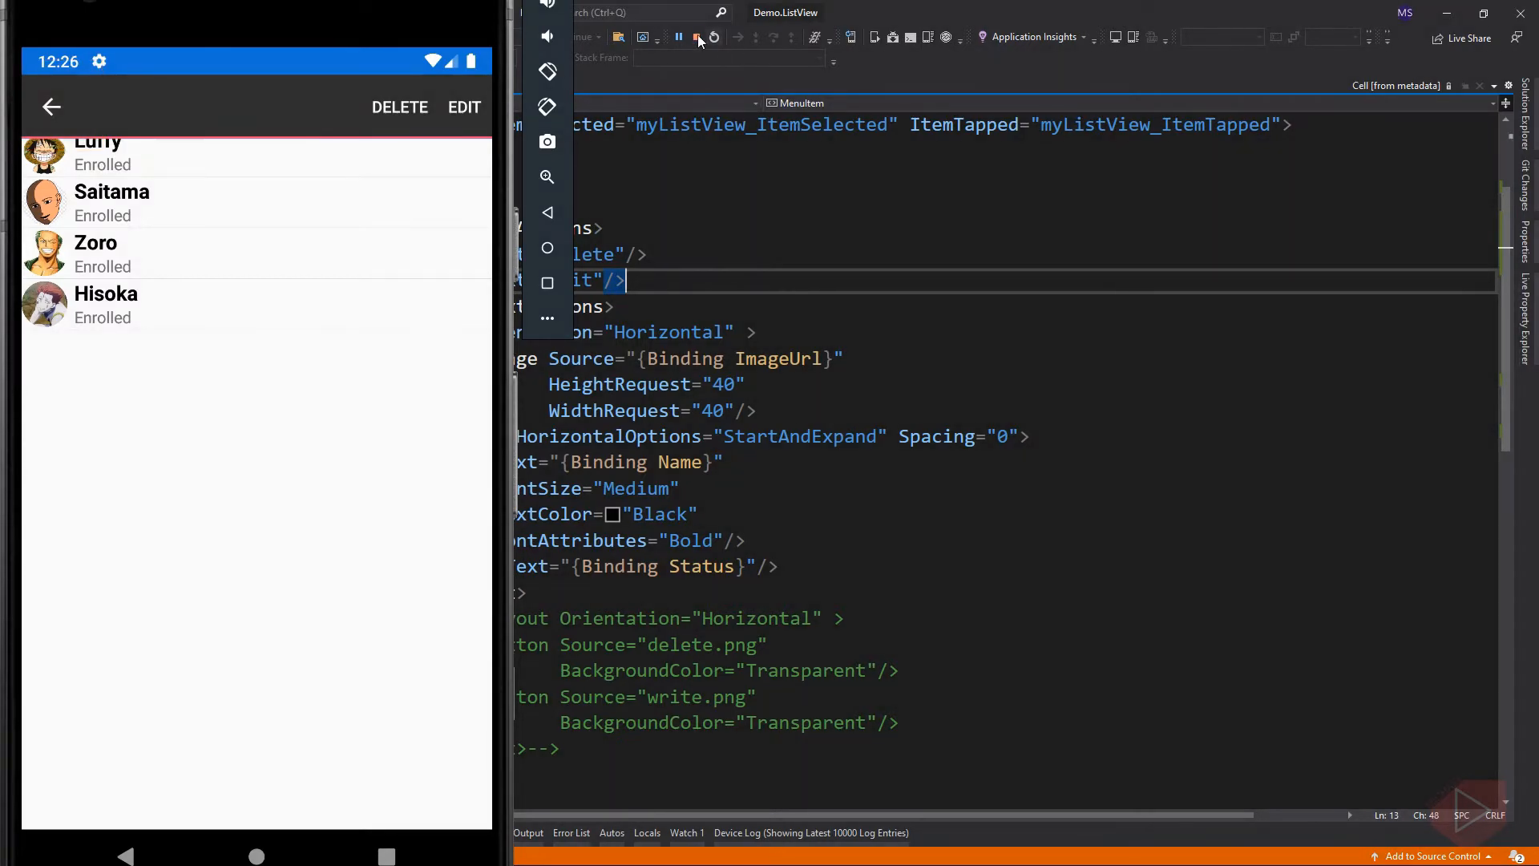
Stop the running app to end the debugging session.
left_click(713, 36)
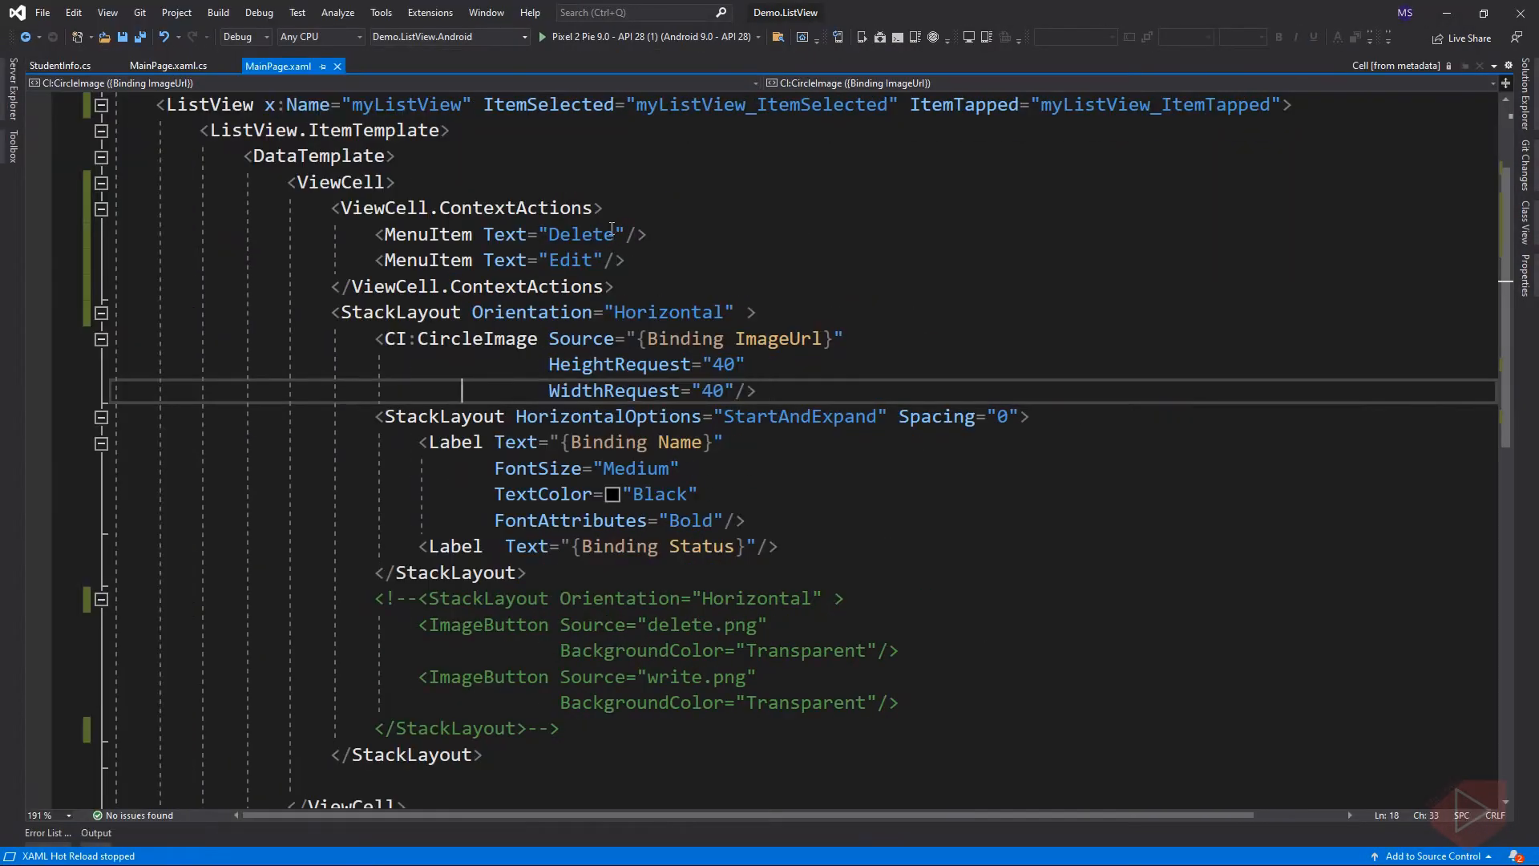
Add Clicked="MenuItem_Clicked" and Clicked="MenuItem_Clicked_1" to the menu items and switch to MainPage.xaml.cs.
type("cli")
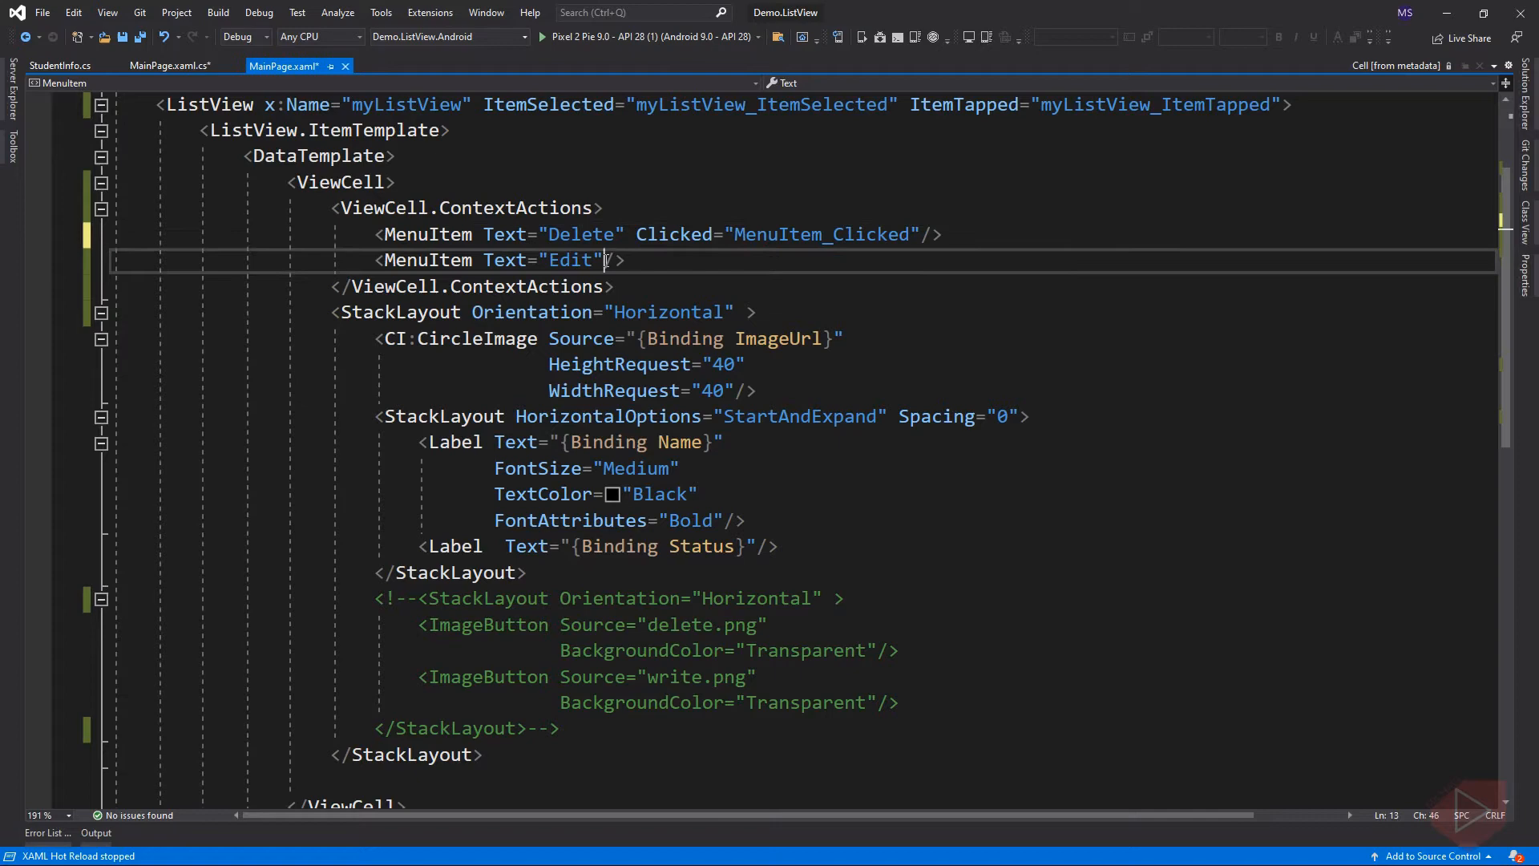
type("Clicked=\"MenuItem_Clicked_1\"")
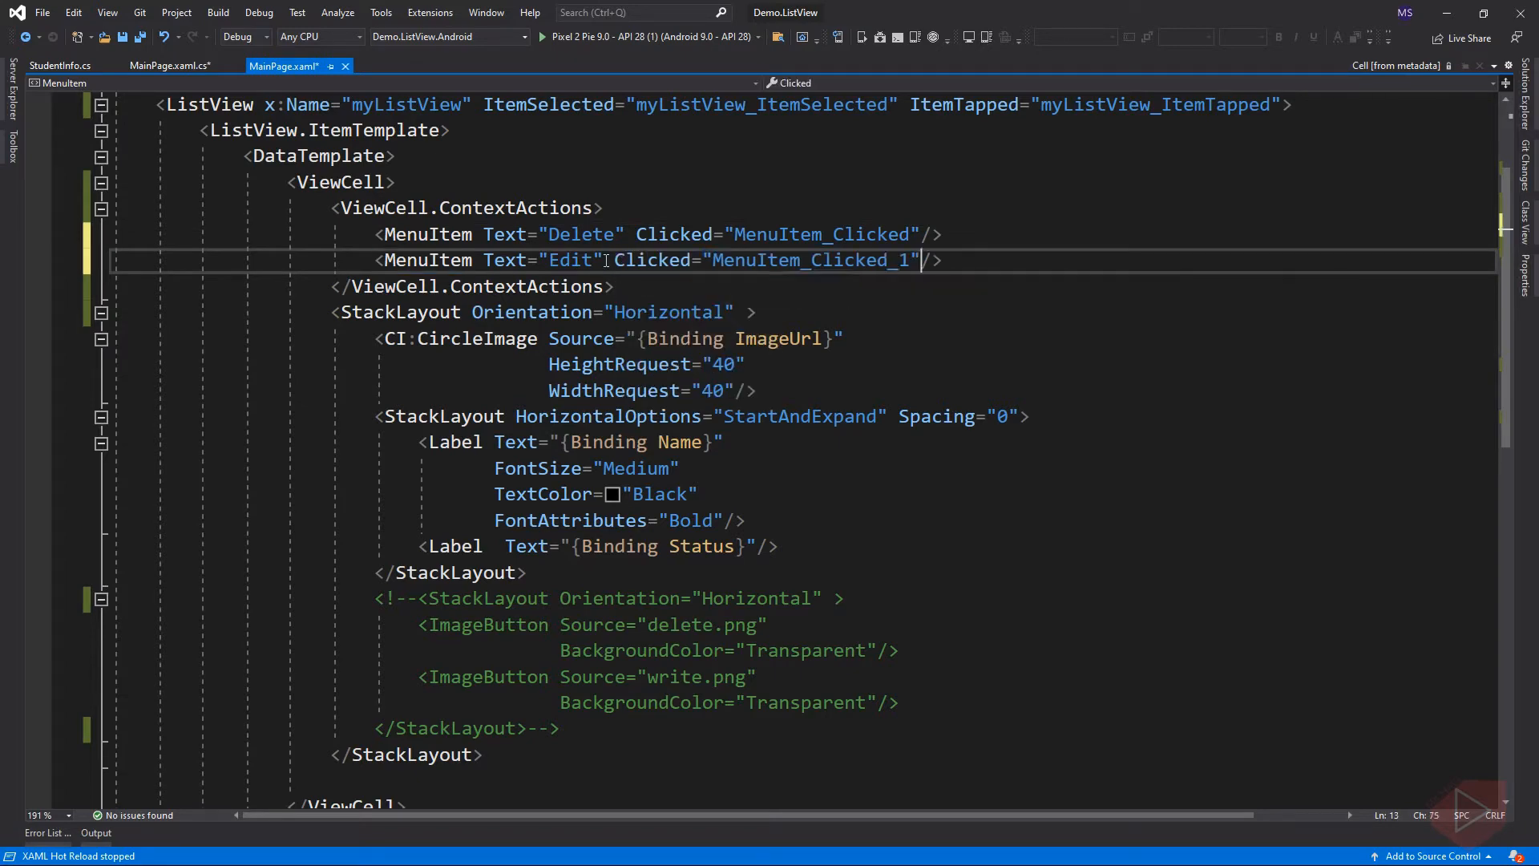
left_click(172, 66)
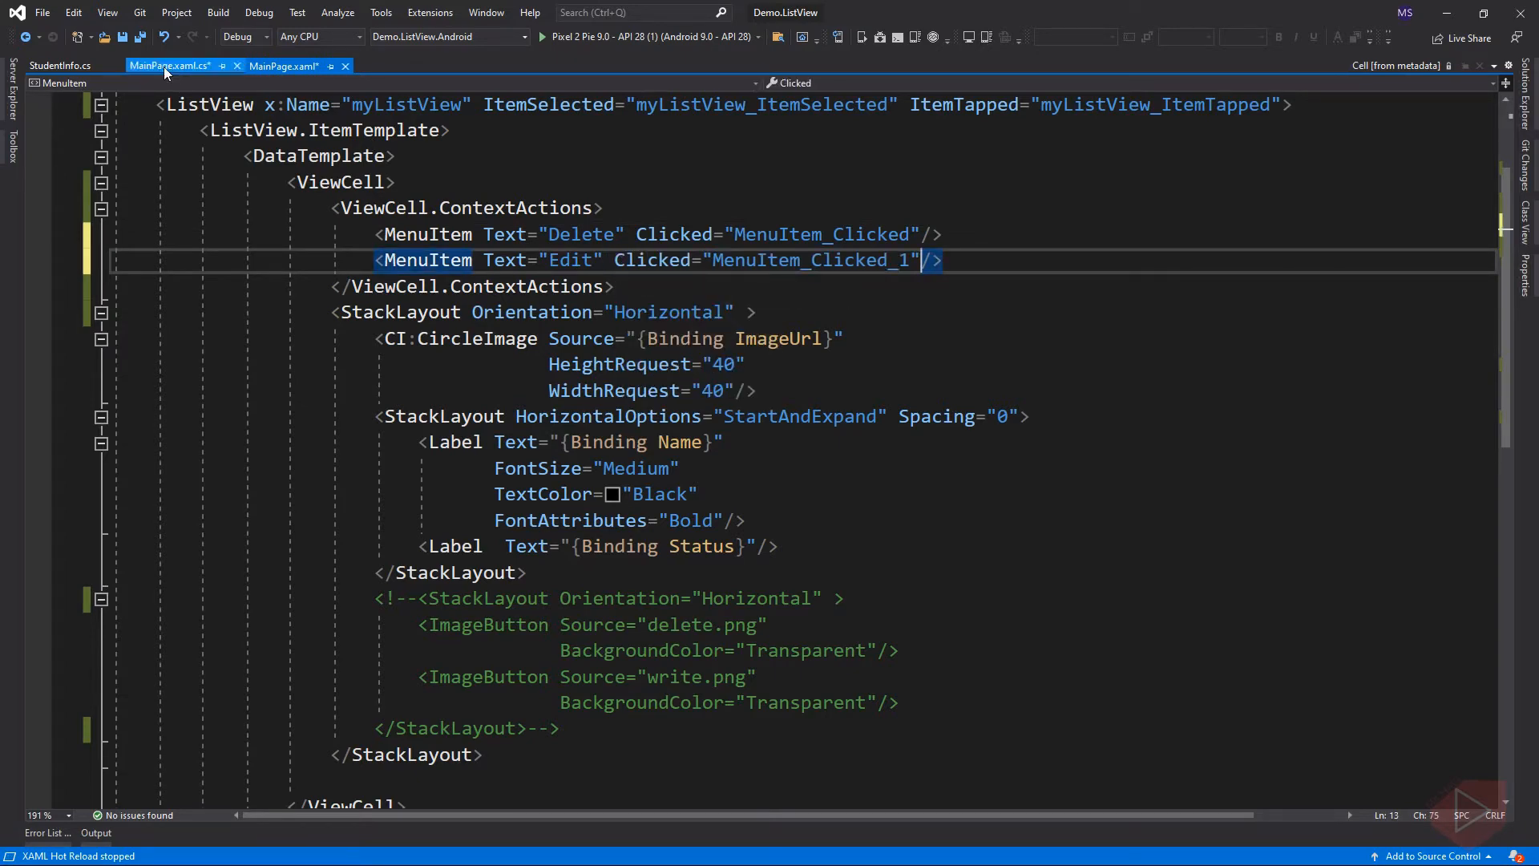
left_click(171, 66)
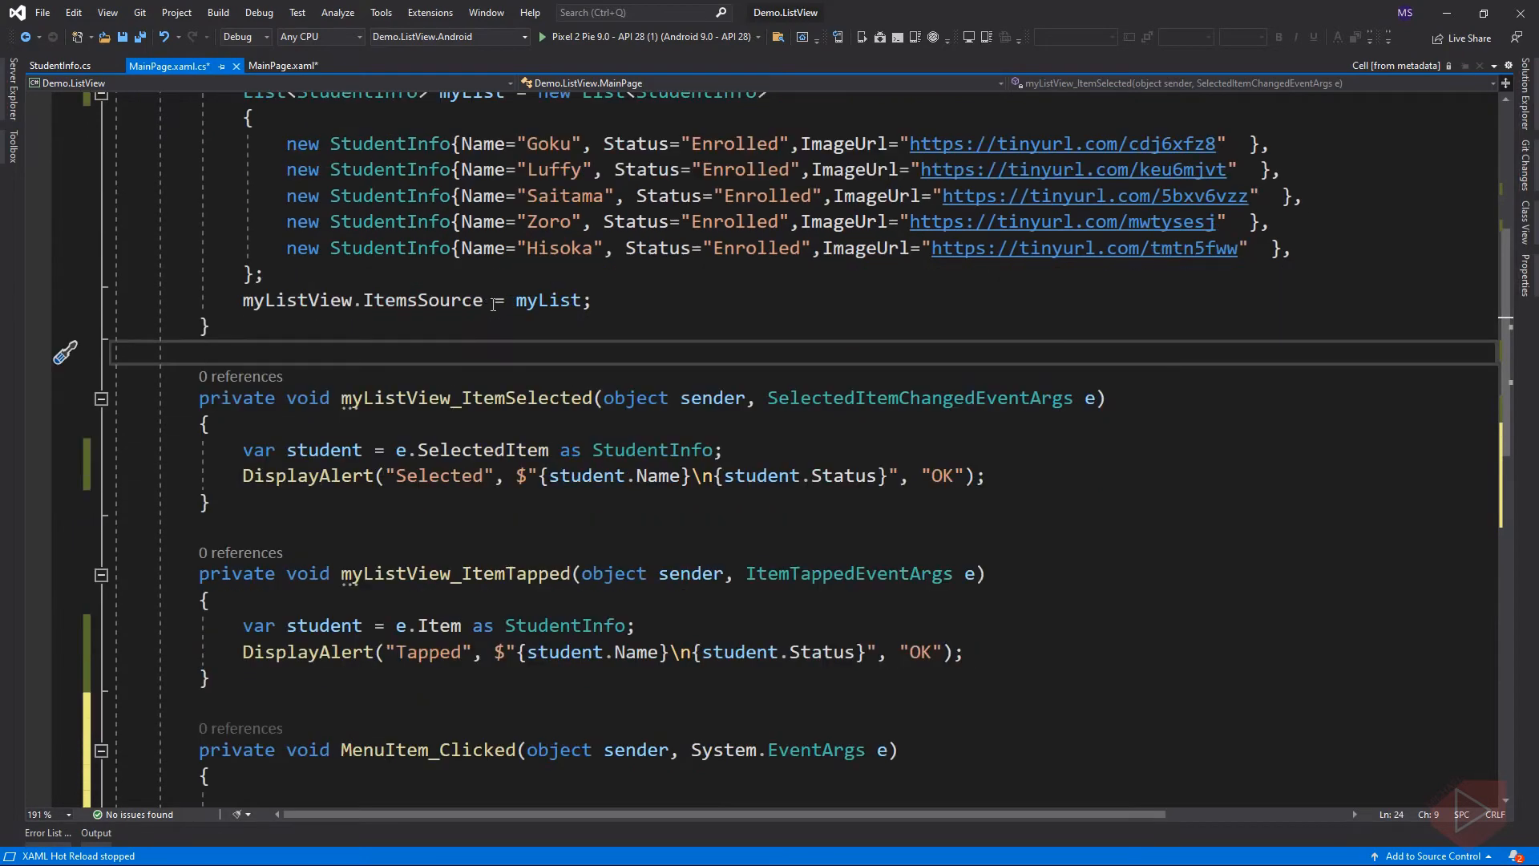
Rename the first menu item handler to MenuItem_Delete in the code-behind.
scroll("down", 3)
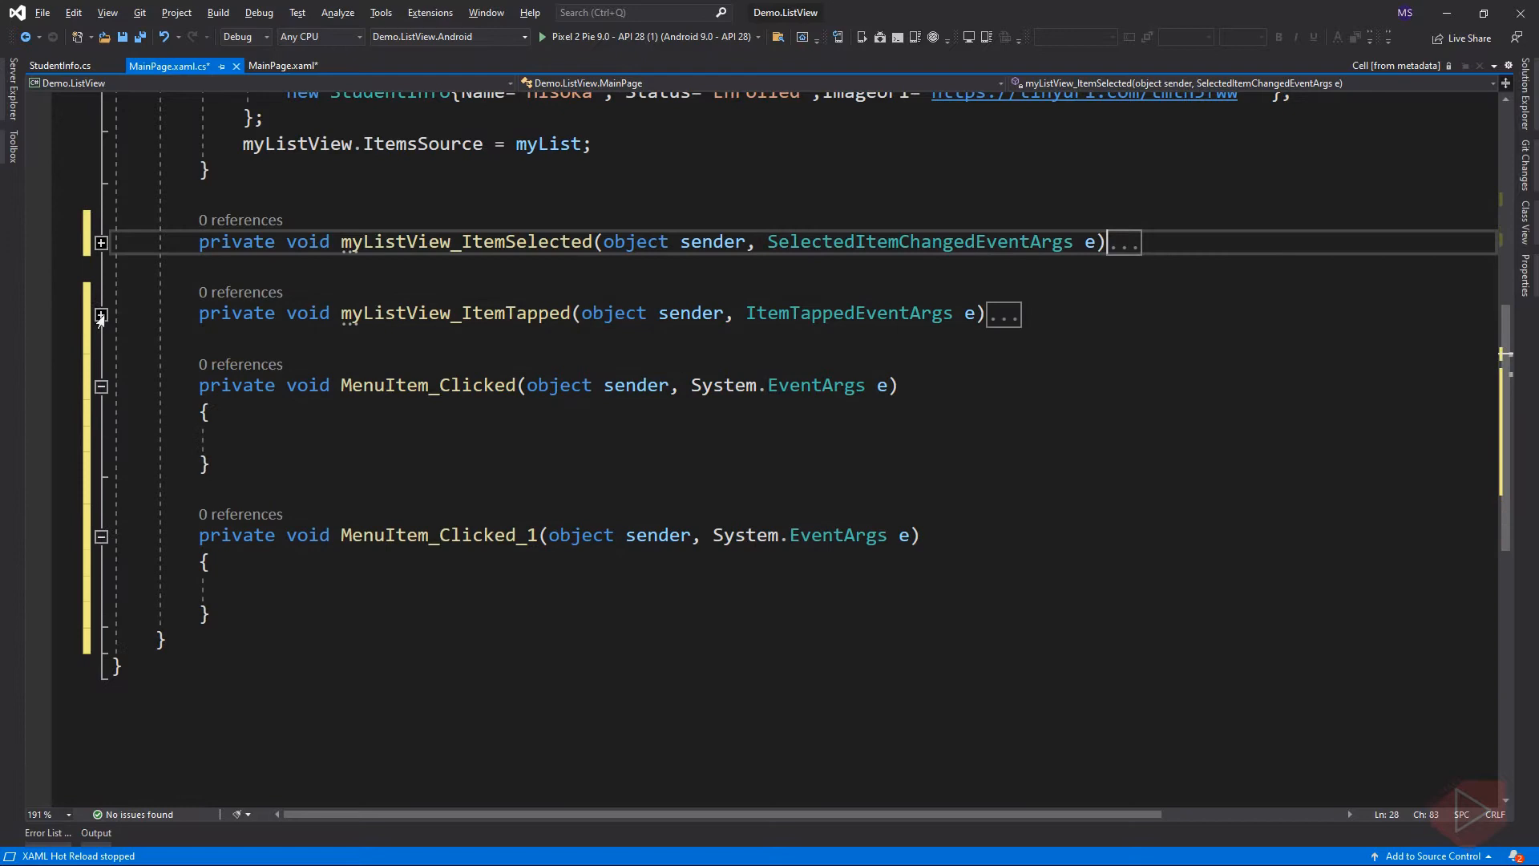
double_click(426, 385)
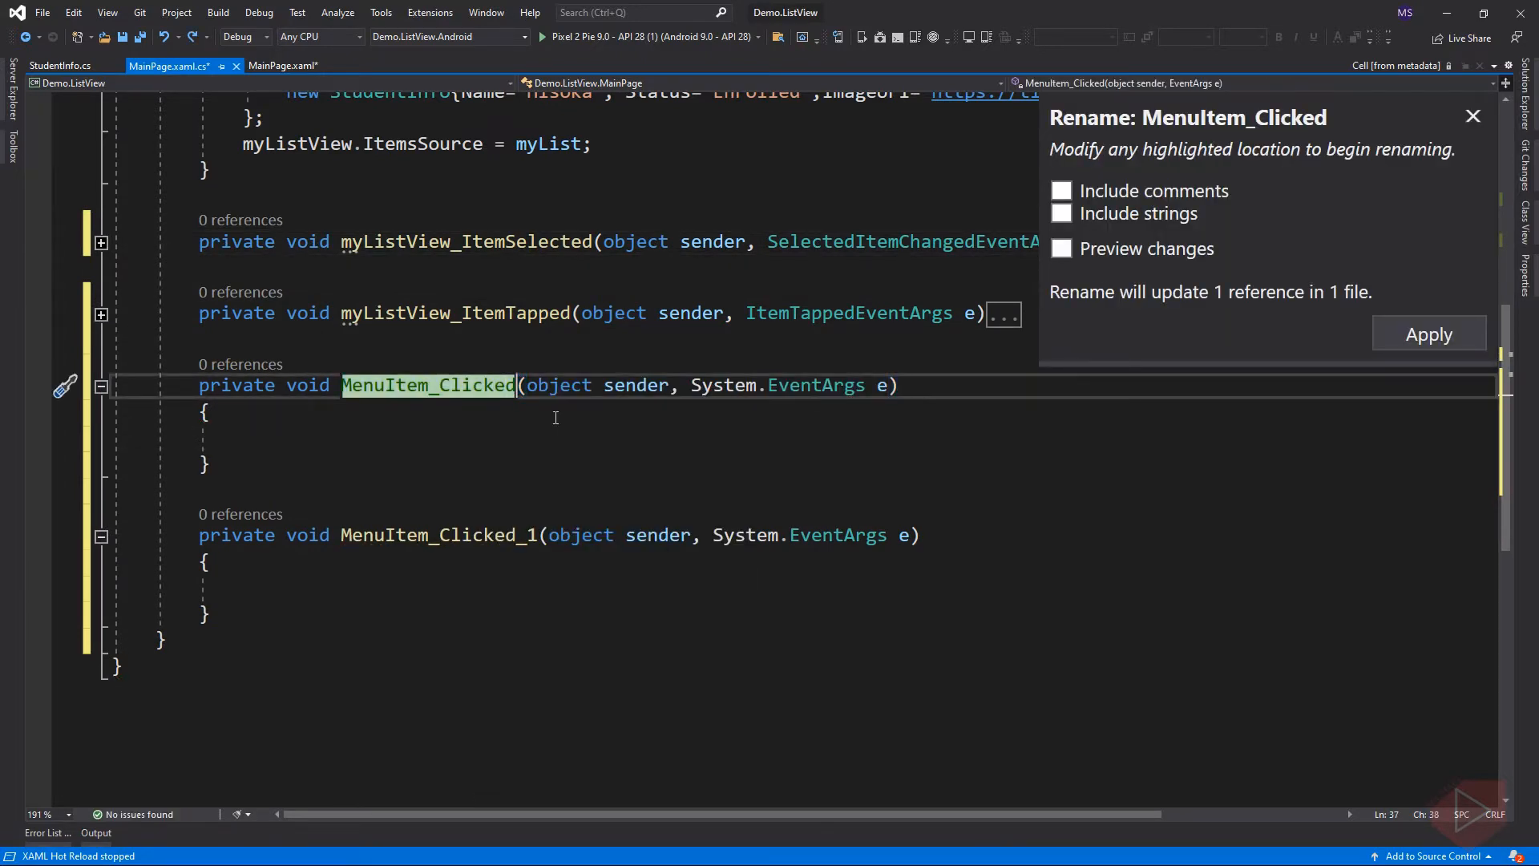
type("Delete")
left_click(559, 534)
type("Edit")
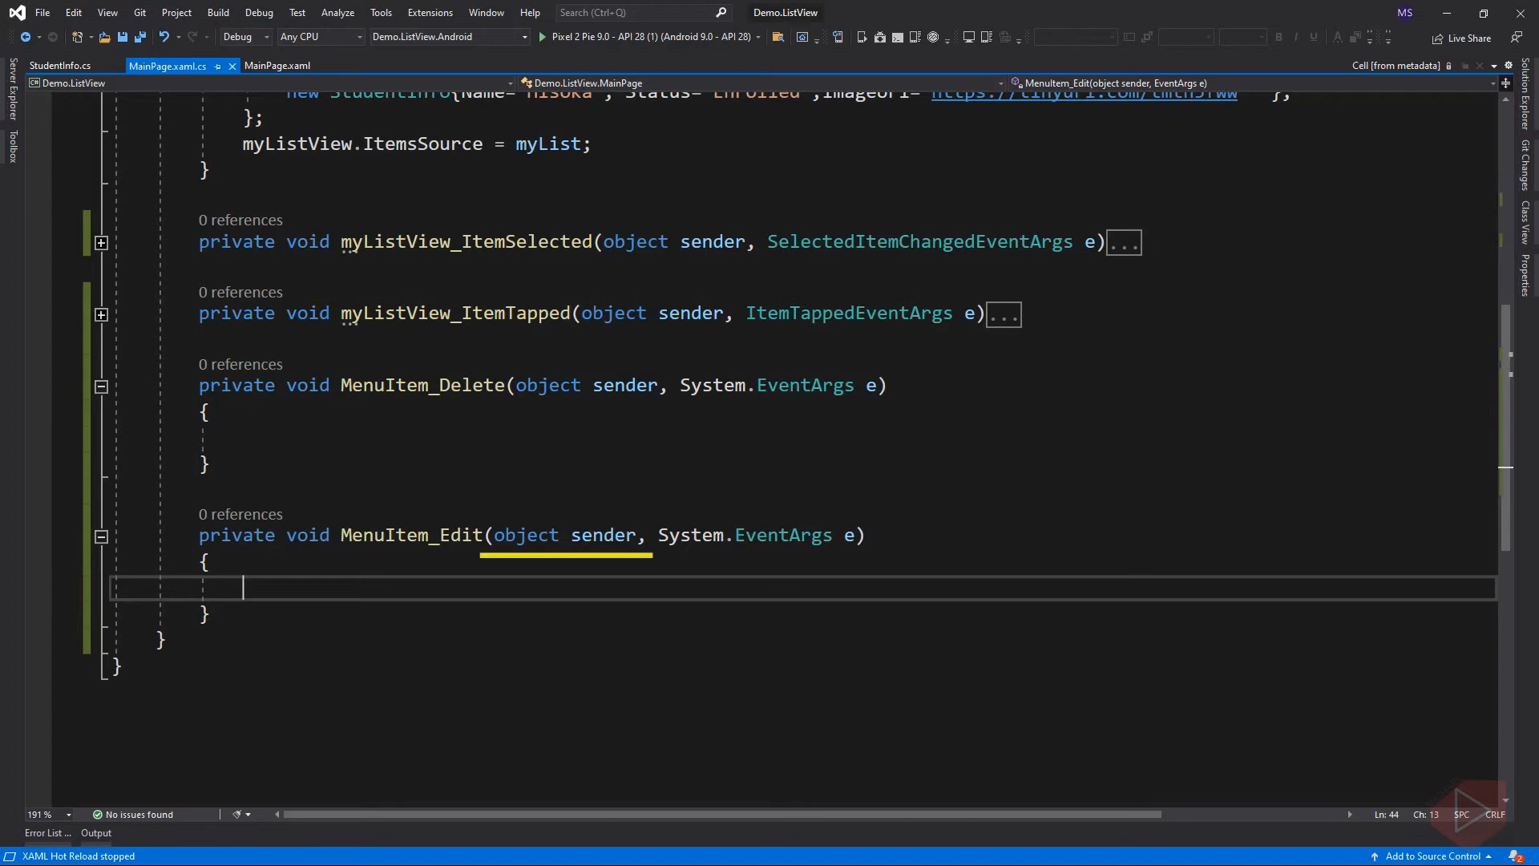
In MenuItem_Edit write var menuItem = sender as MenuItem;.
type("var")
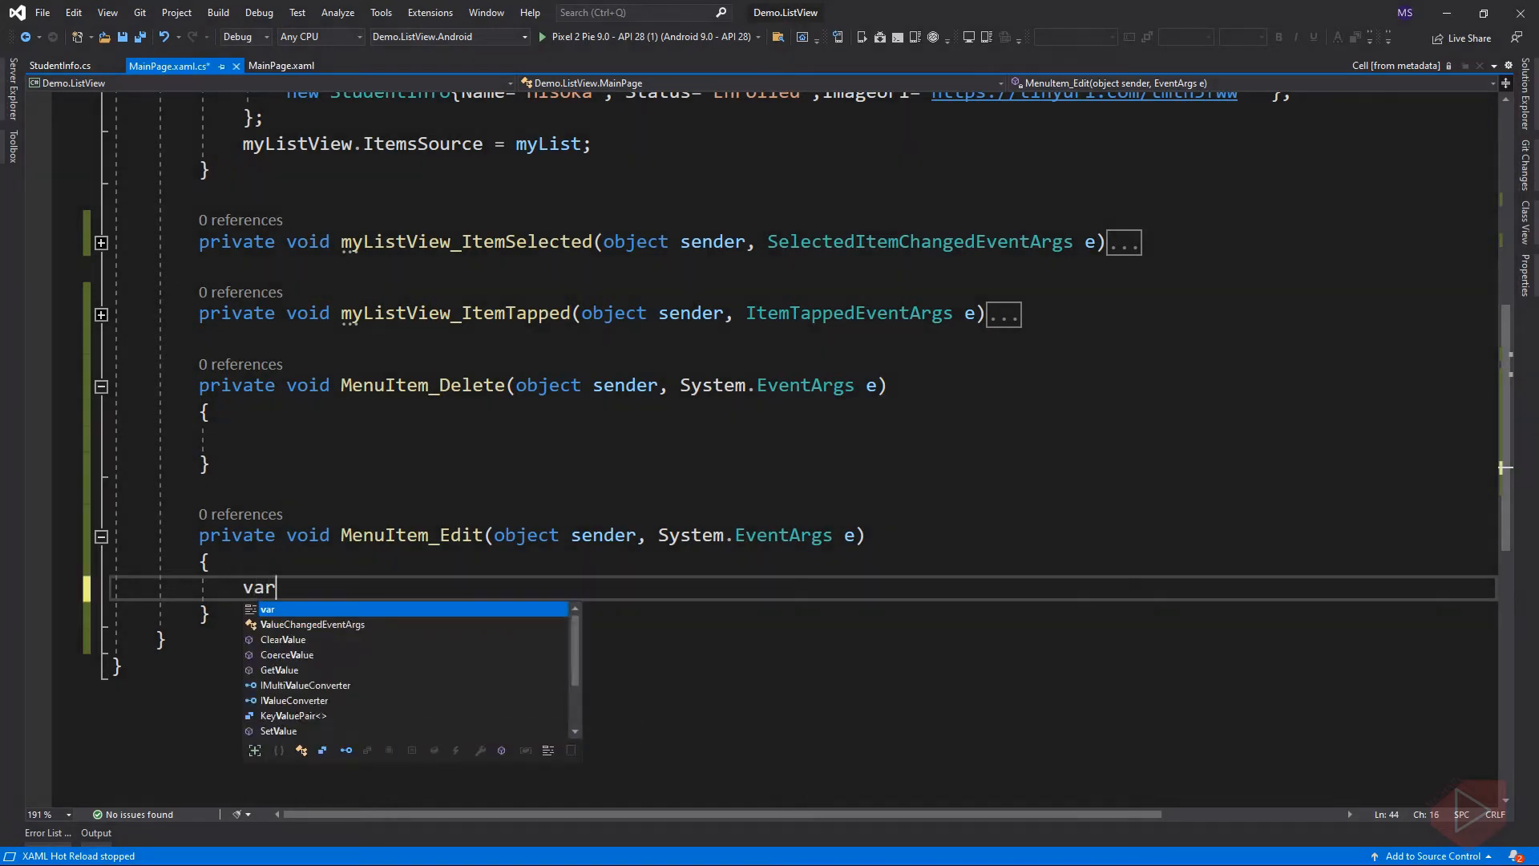
type("menuItem")
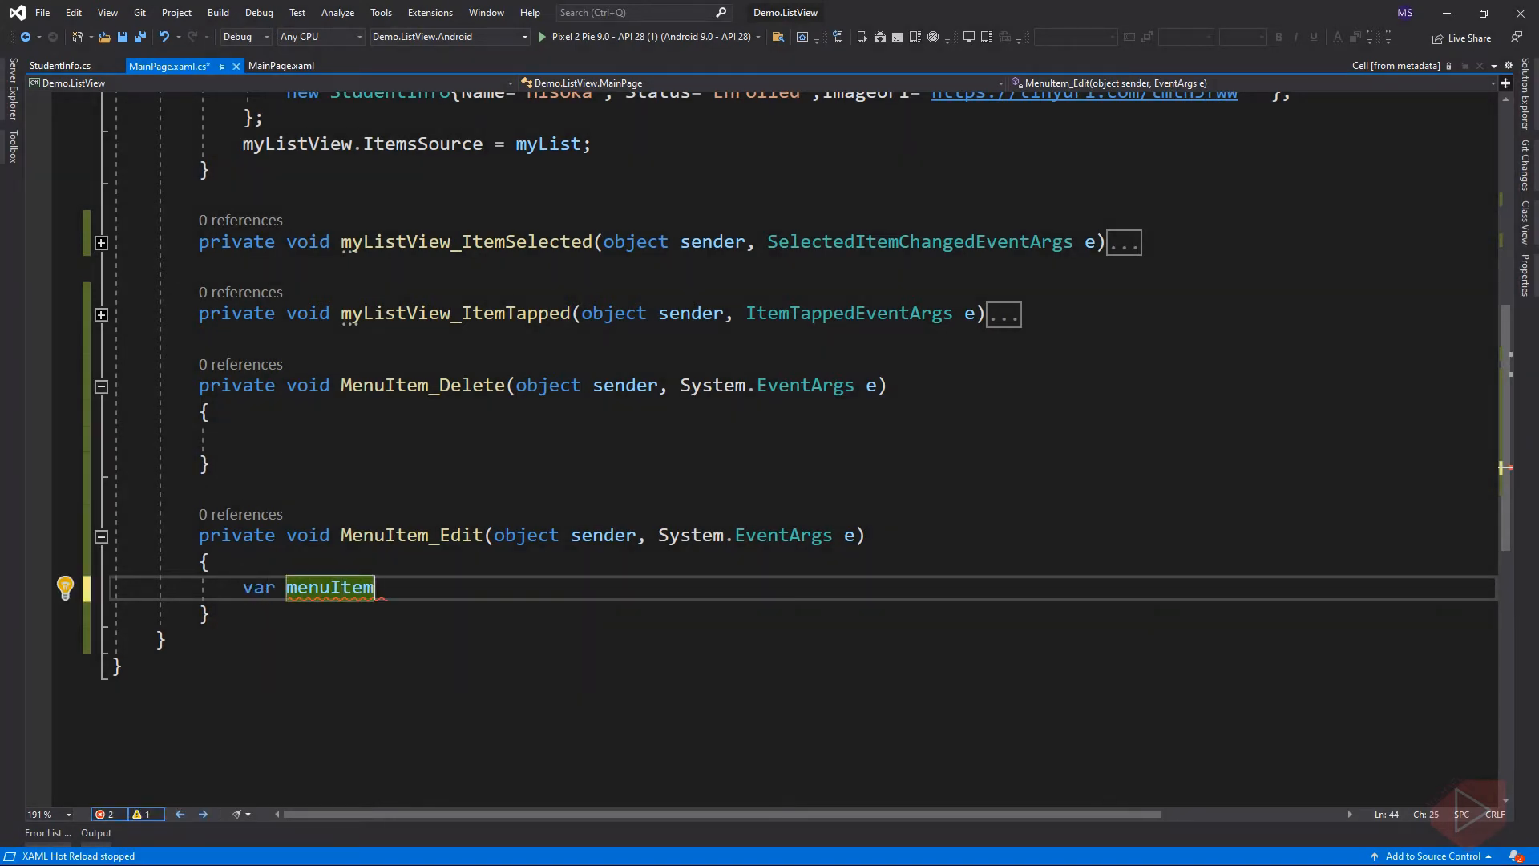
type("= sender as")
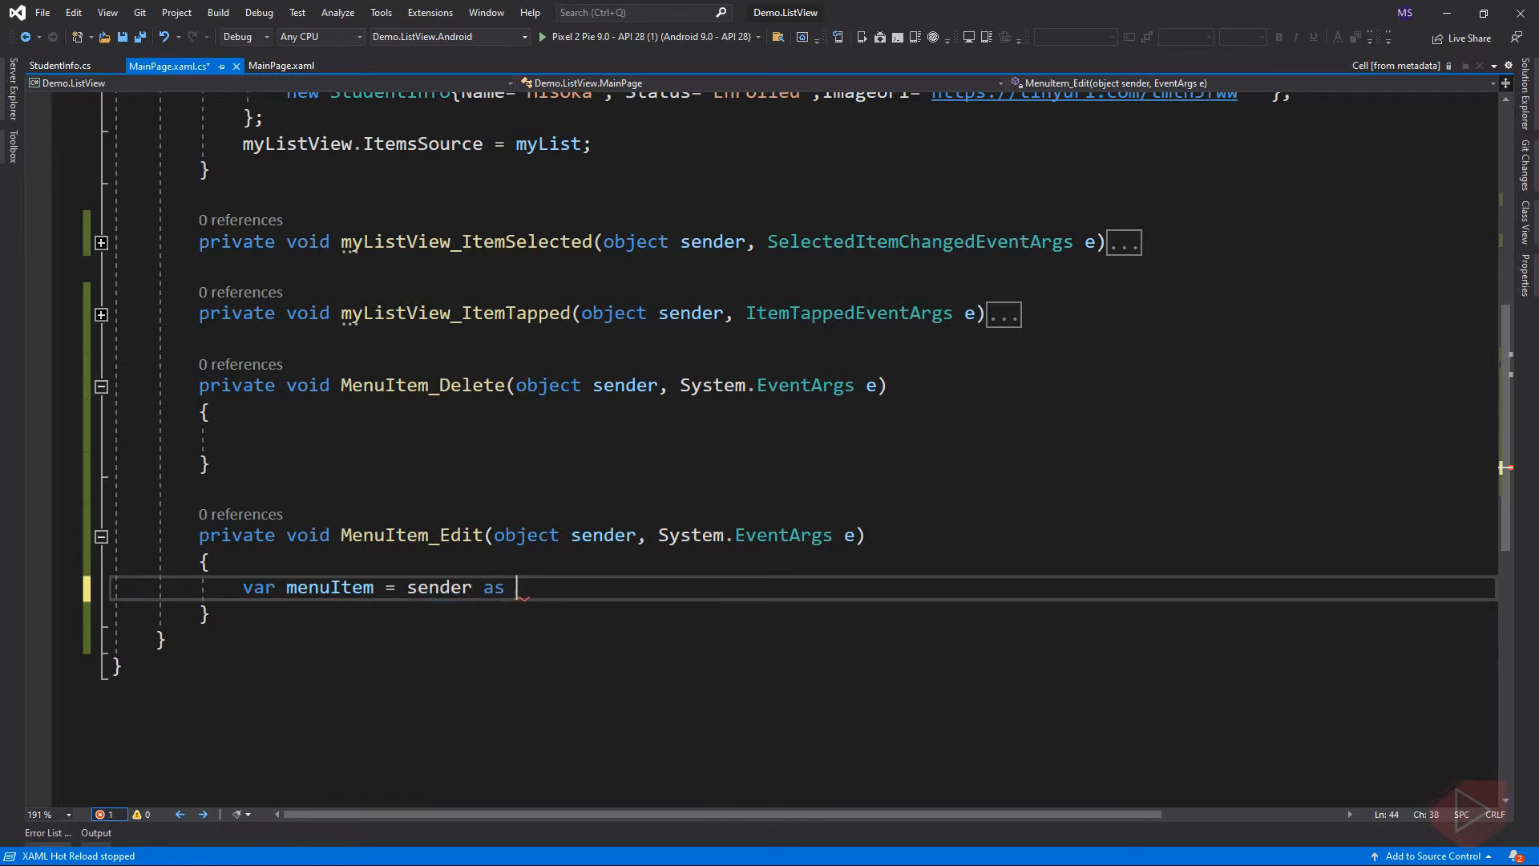
type("MenuItem")
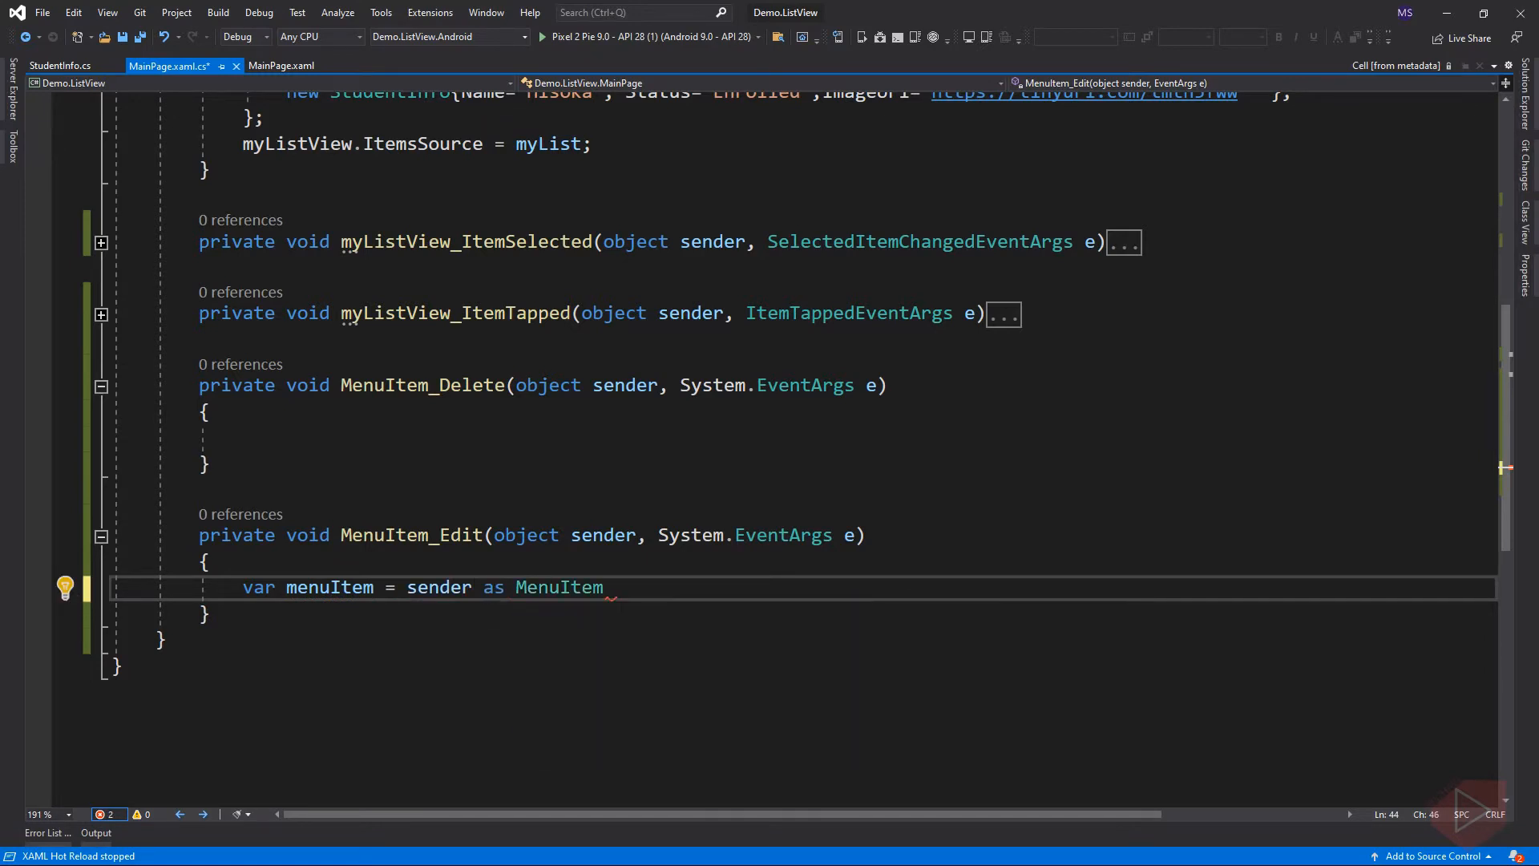
type(";")
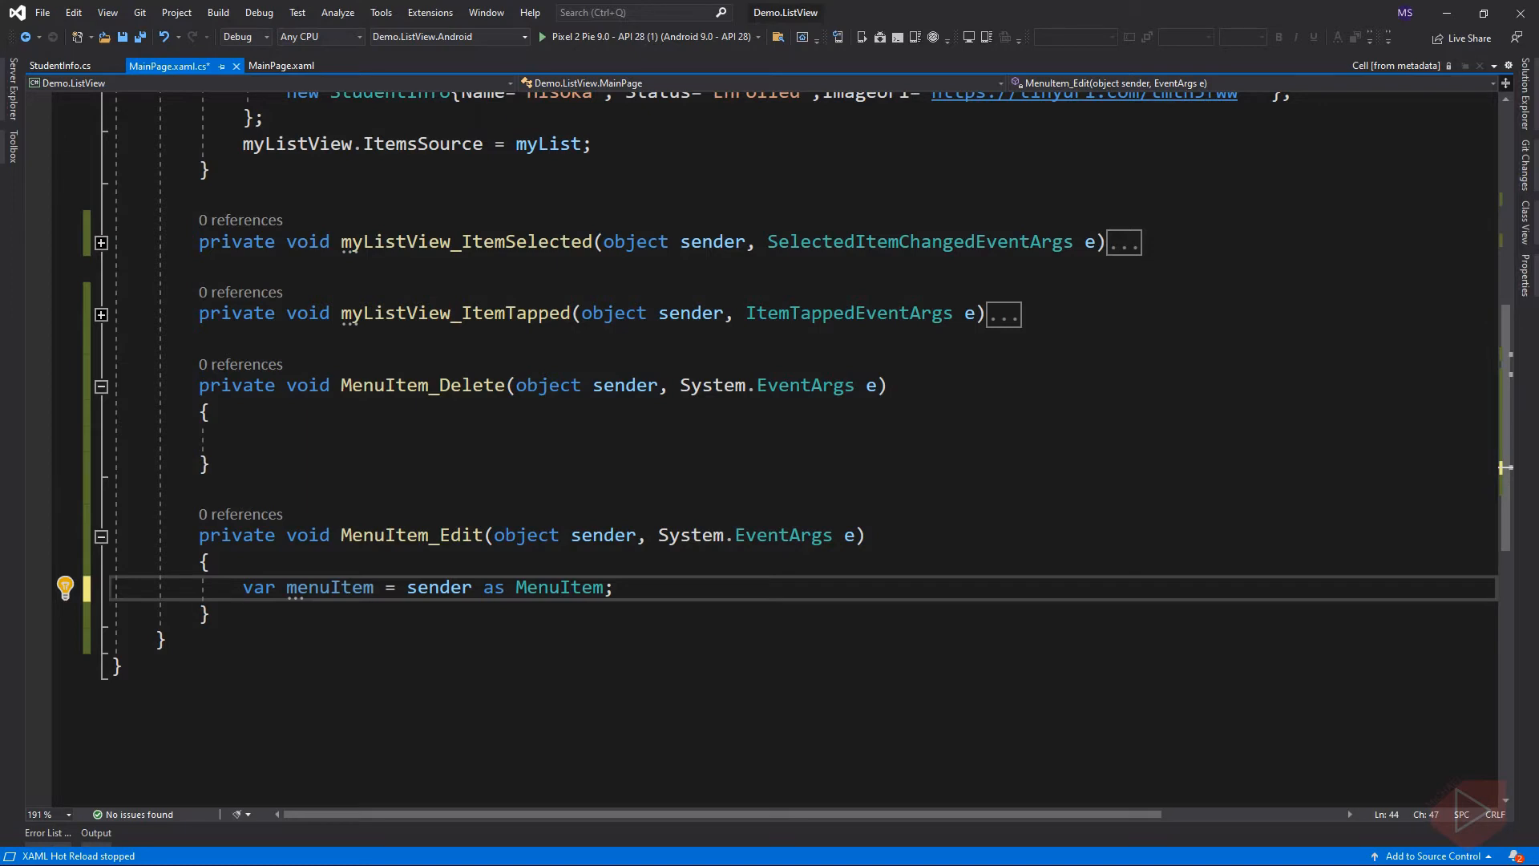
Start a new line referencing menuItem.CommandParameter, then return to MainPage.xaml.
key("enter")
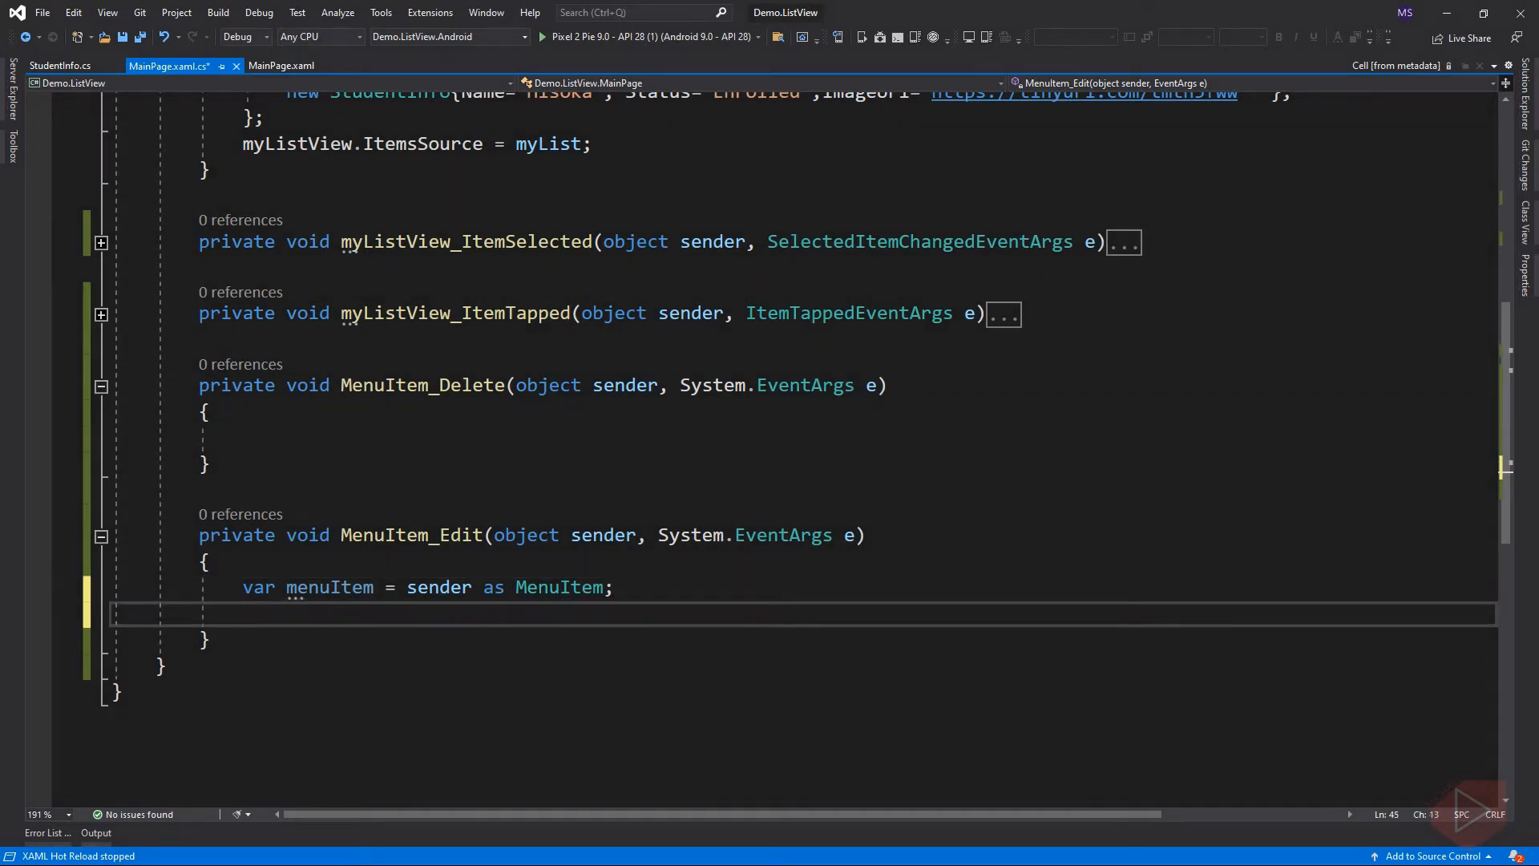
type("menuItem")
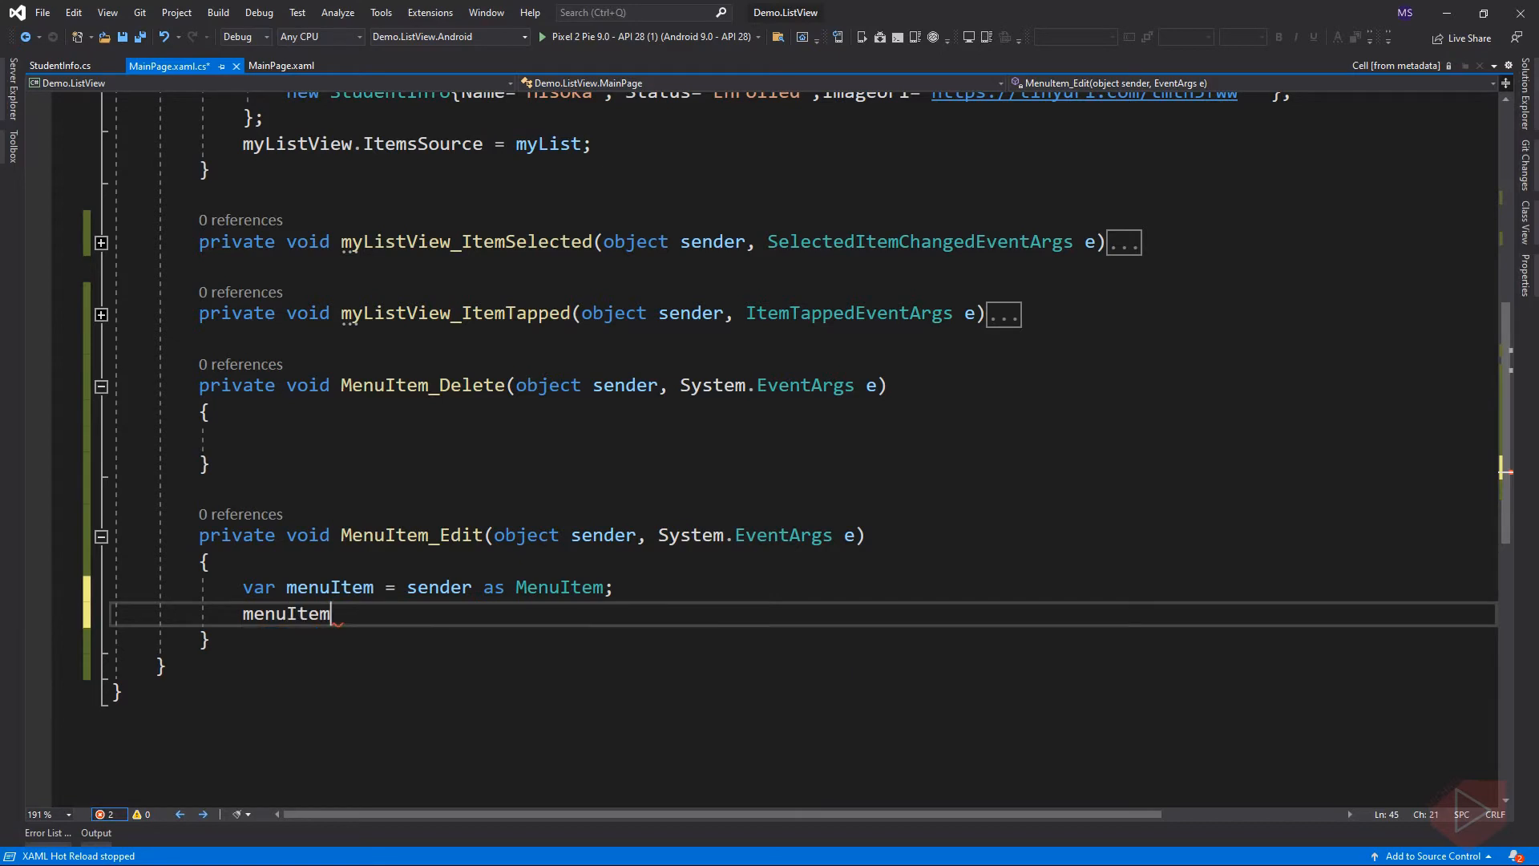
type(".C")
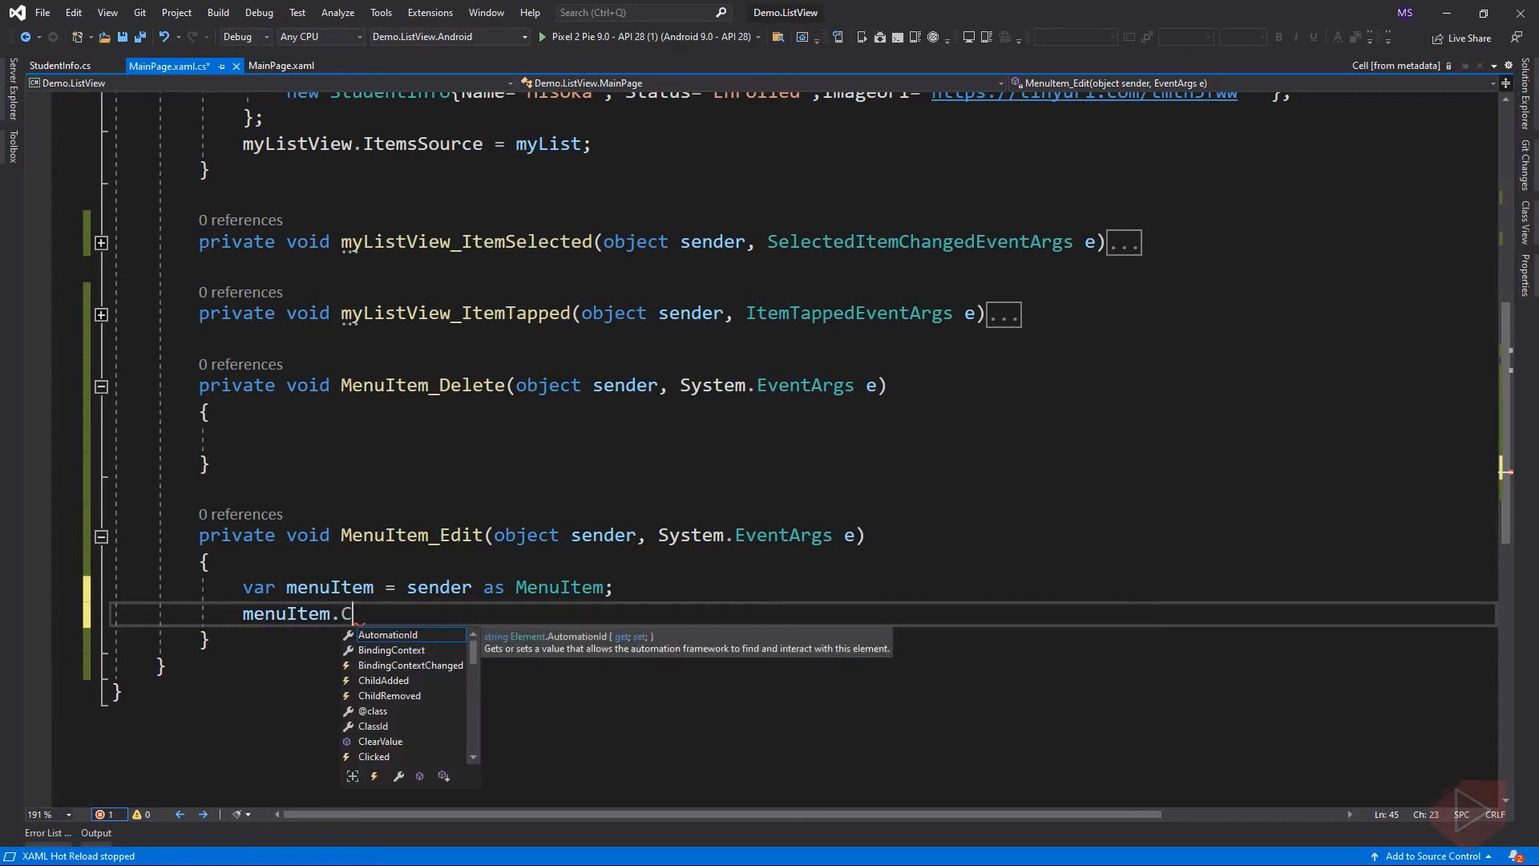
type("ommandParameter")
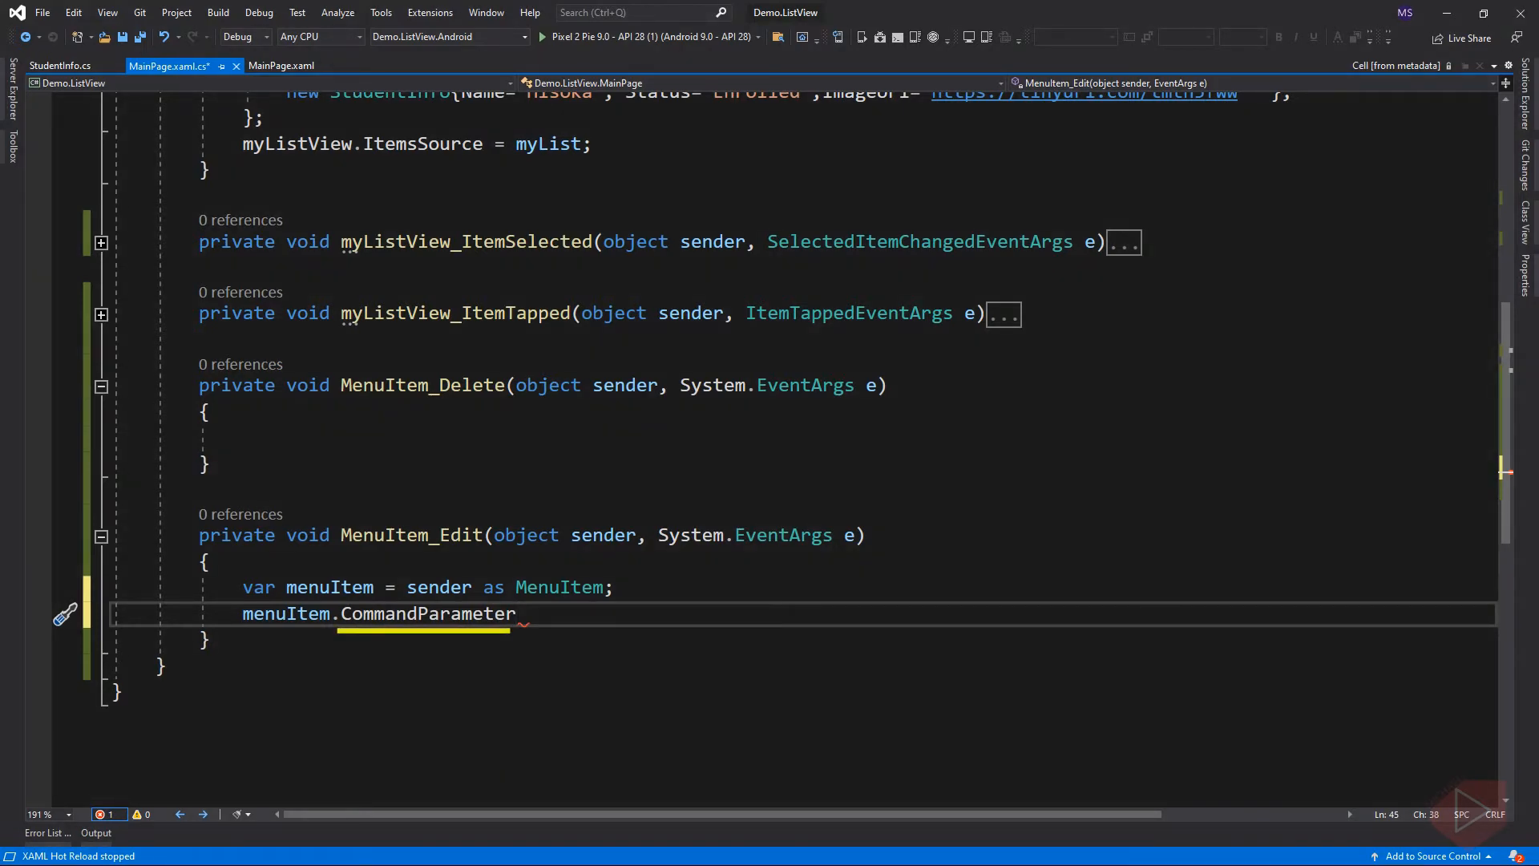
left_click(282, 65)
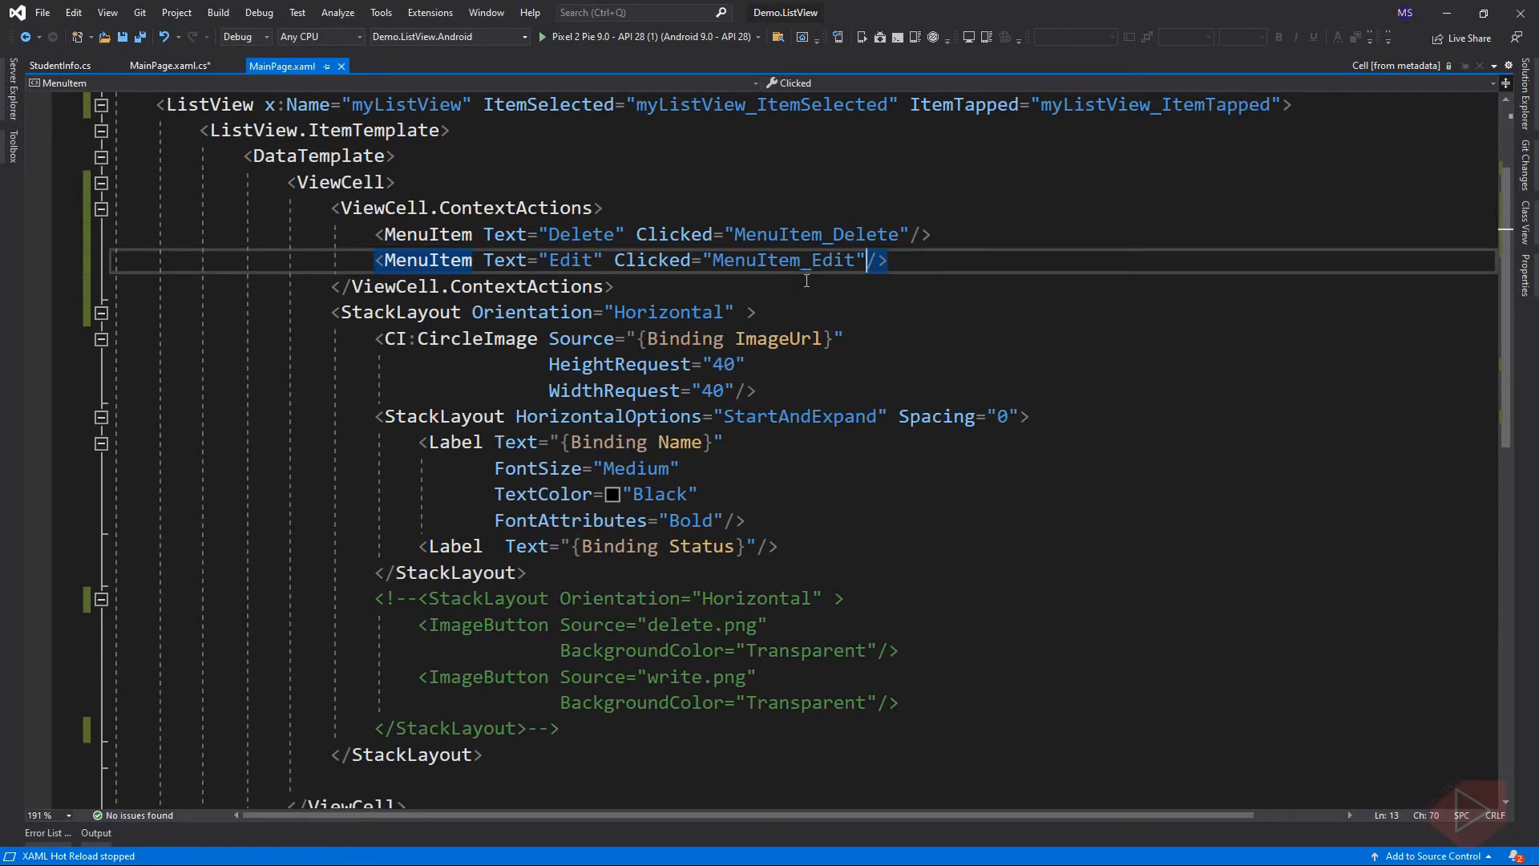
Add CommandParameter="{Binding .}" to the menu items.
type("com")
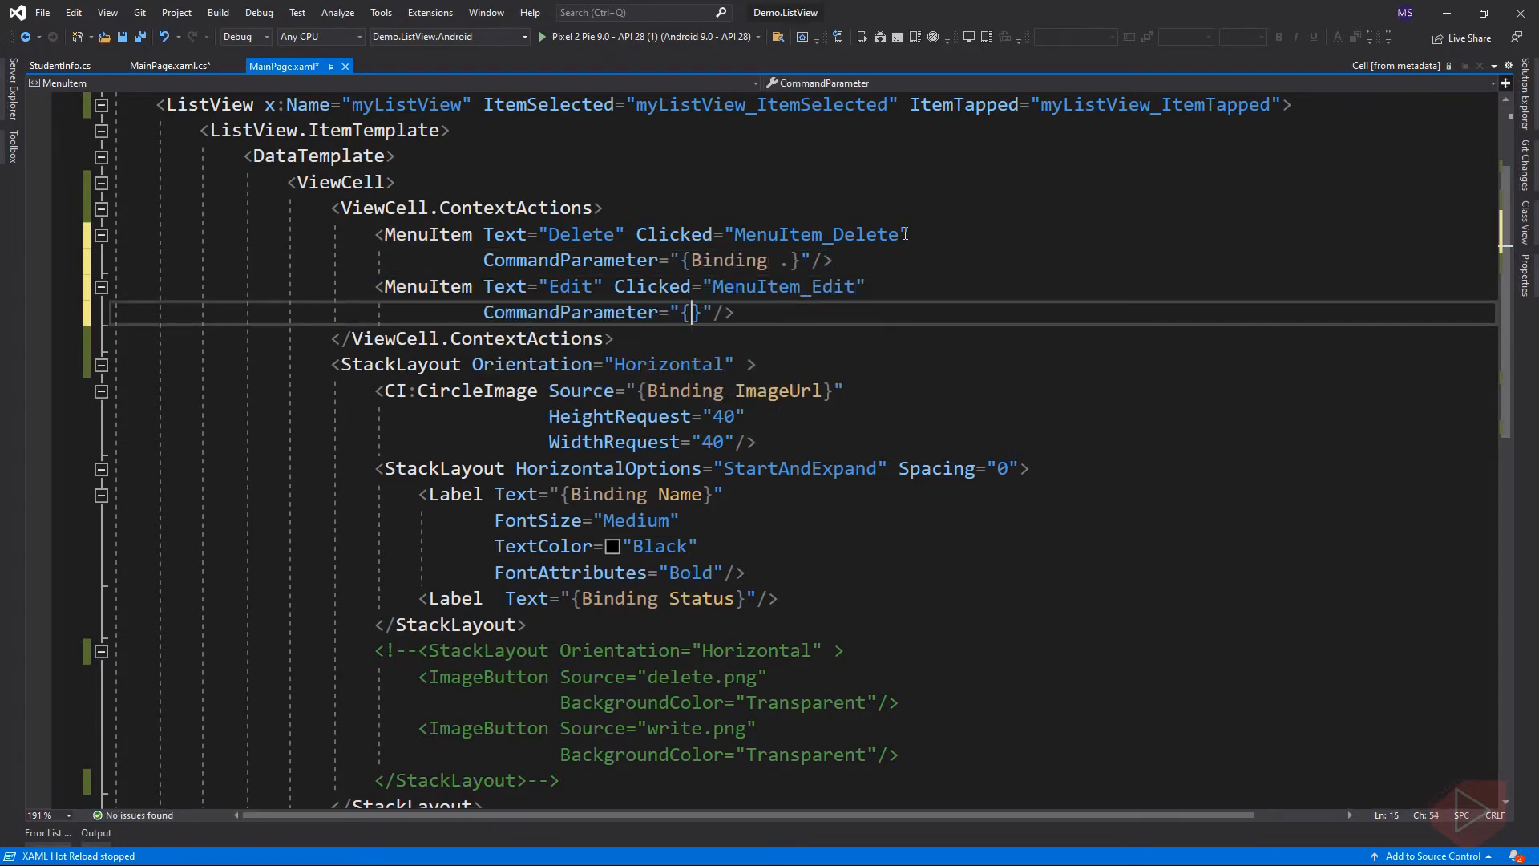
type("Binding .")
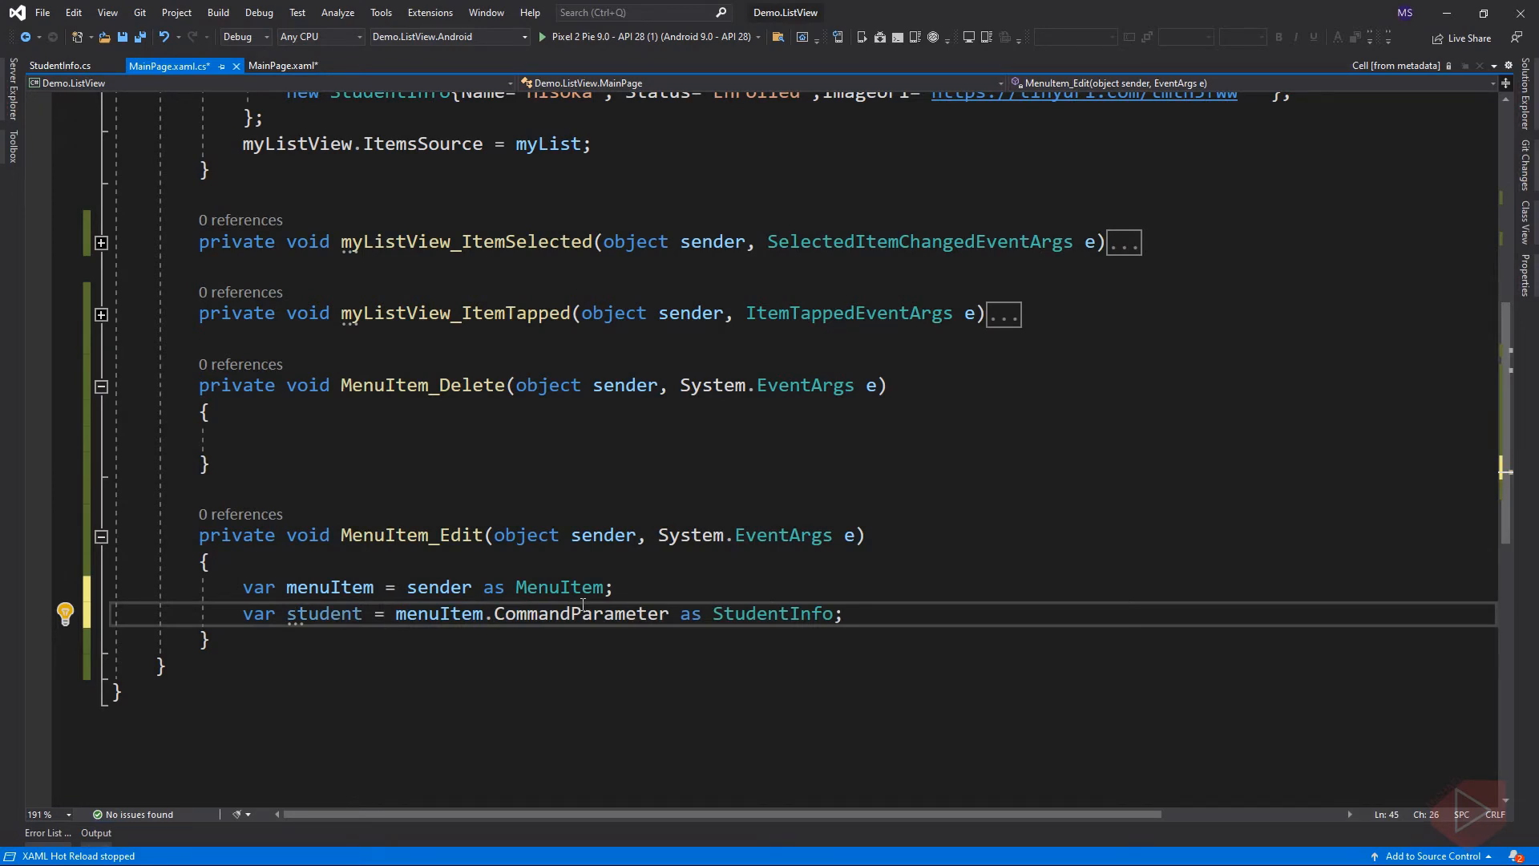
Run the app on the Android emulator.
left_click(387, 614)
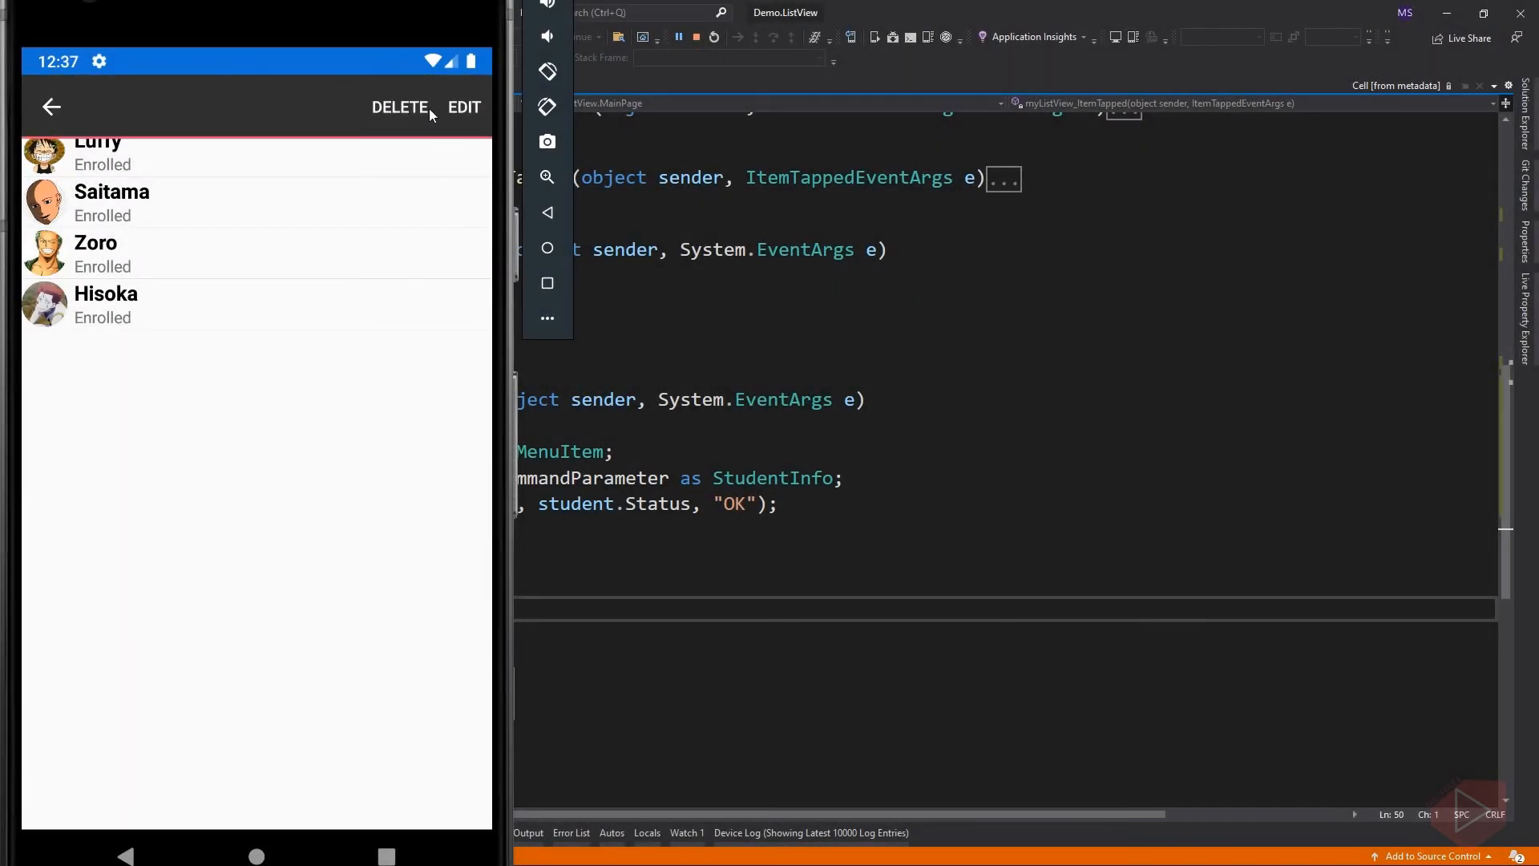
Trigger Goku's Edit action and dismiss the resulting Goku / Enrolled alert.
left_click(98, 98)
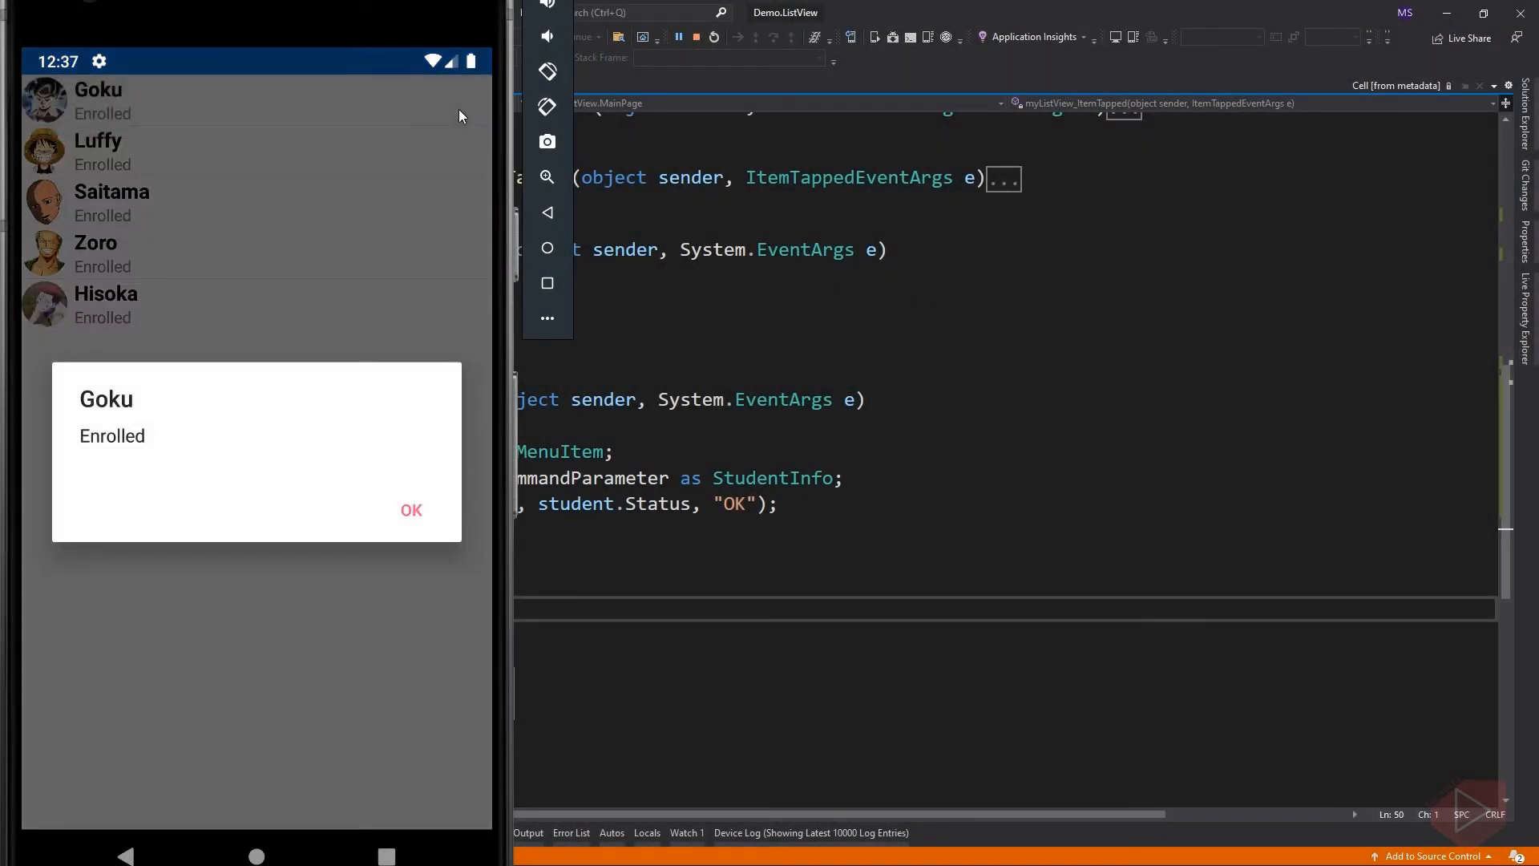
left_click(411, 509)
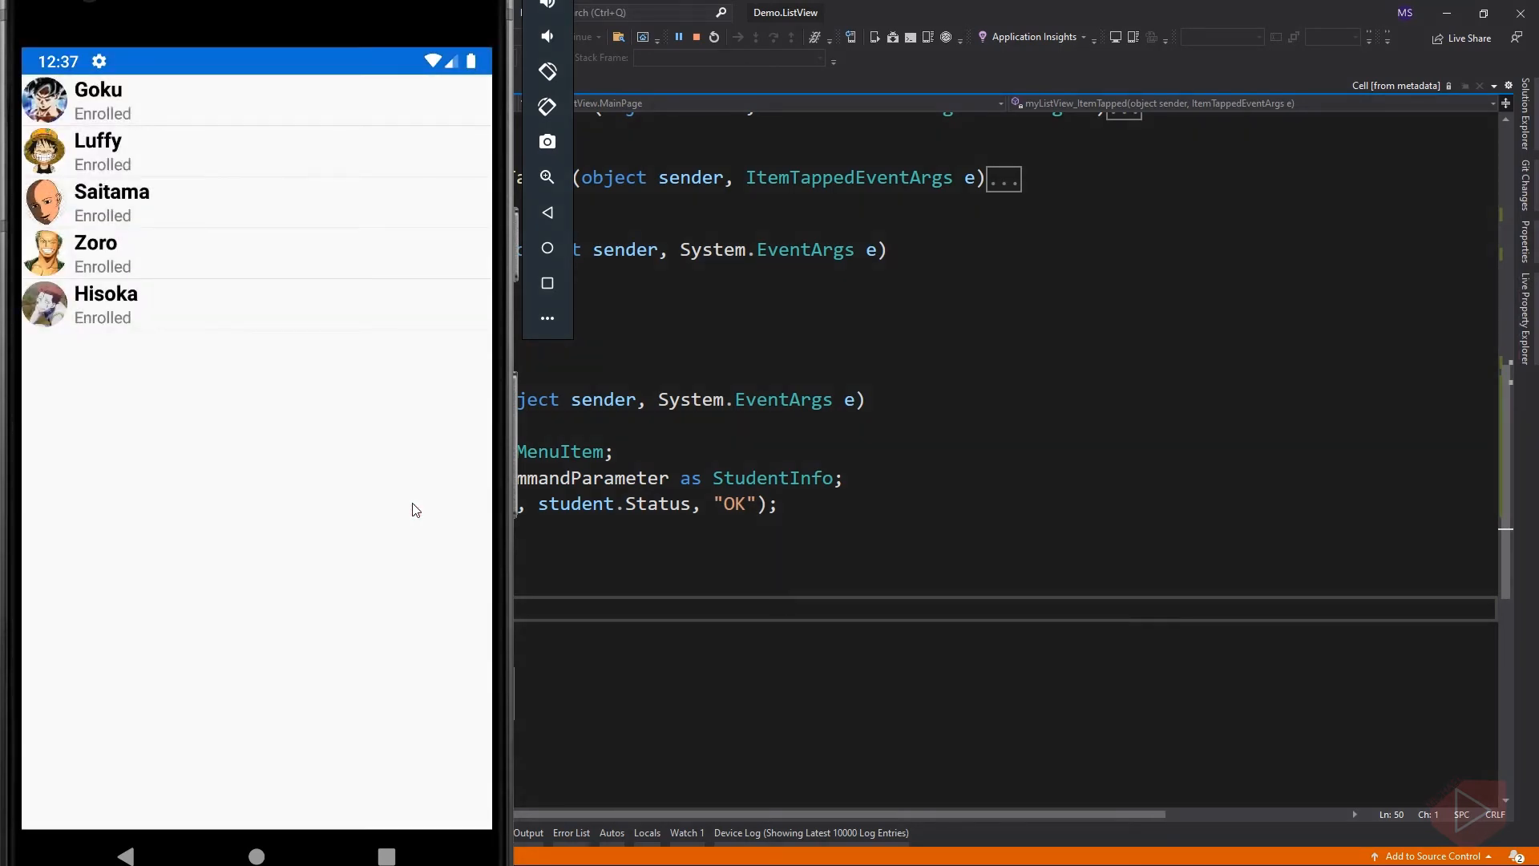
mouse_move(490, 445)
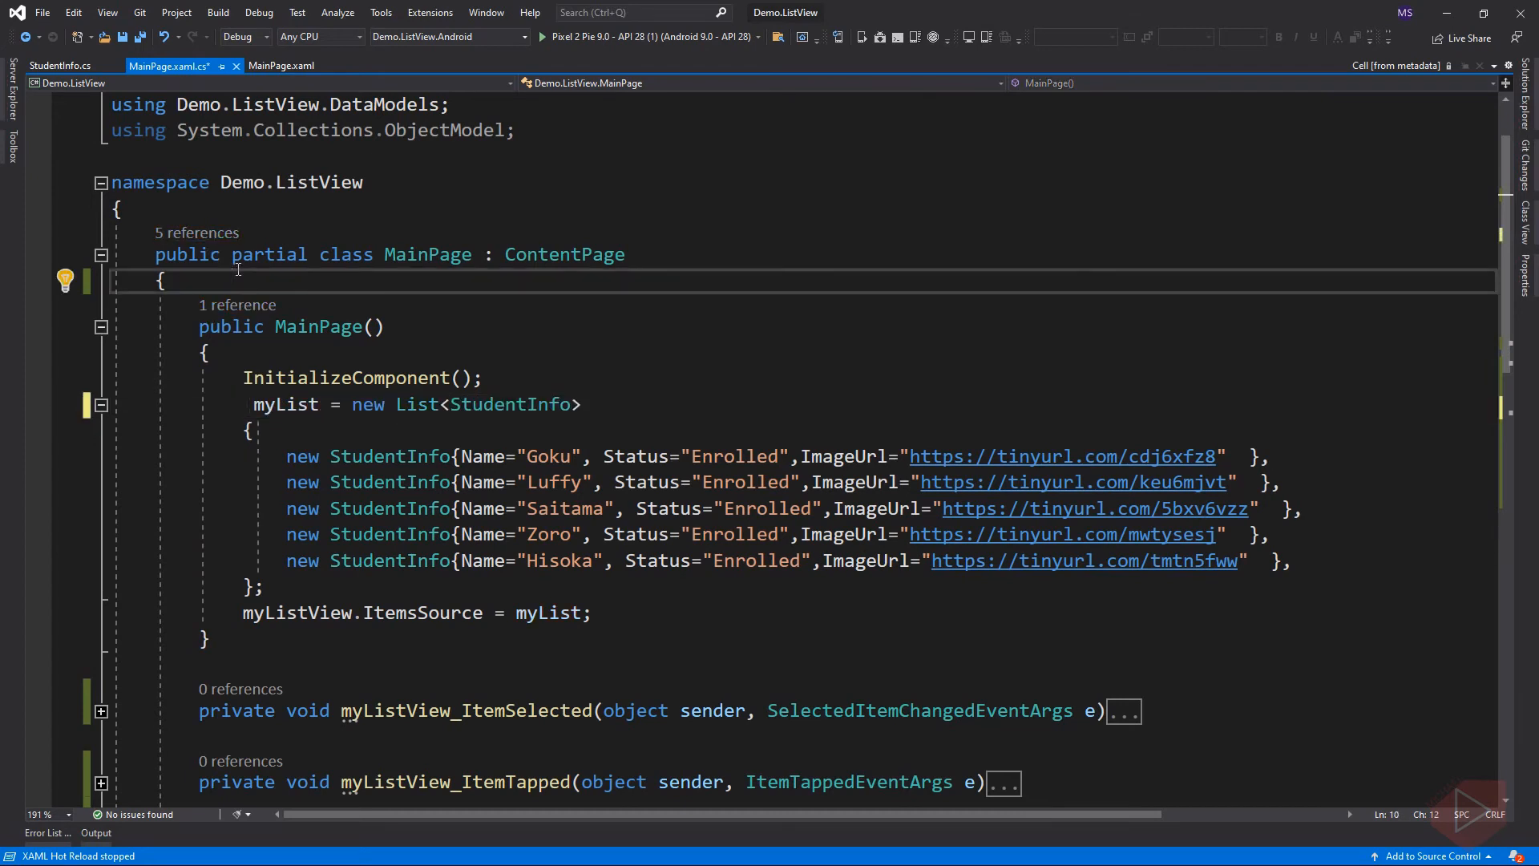
Declare the List<StudentInfo> myList field at the top of the MainPage class.
type("List<StudentInfo> myL")
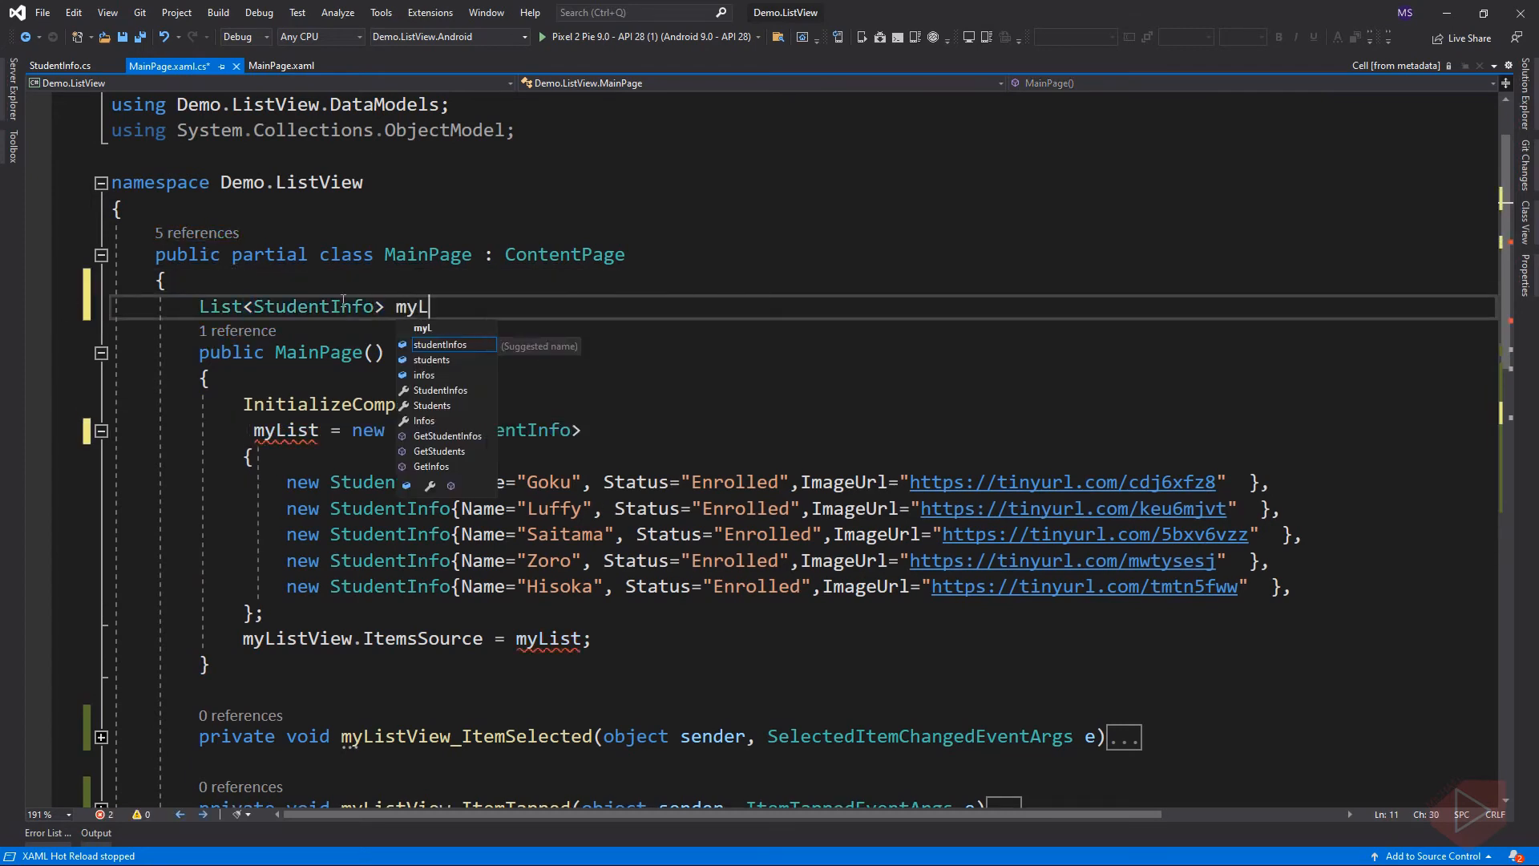
type("o")
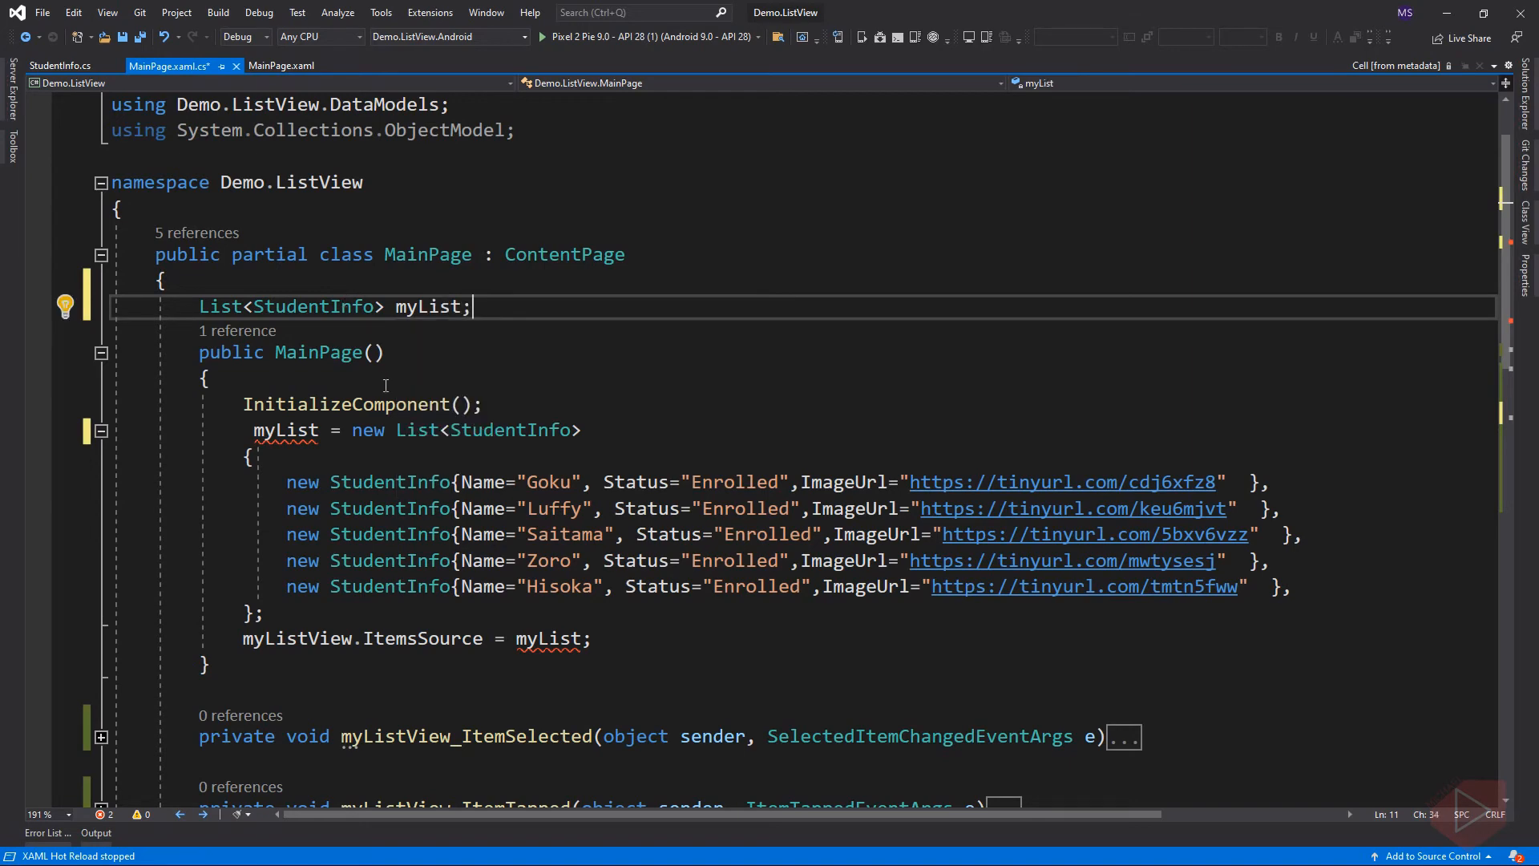
mouse_move(501, 391)
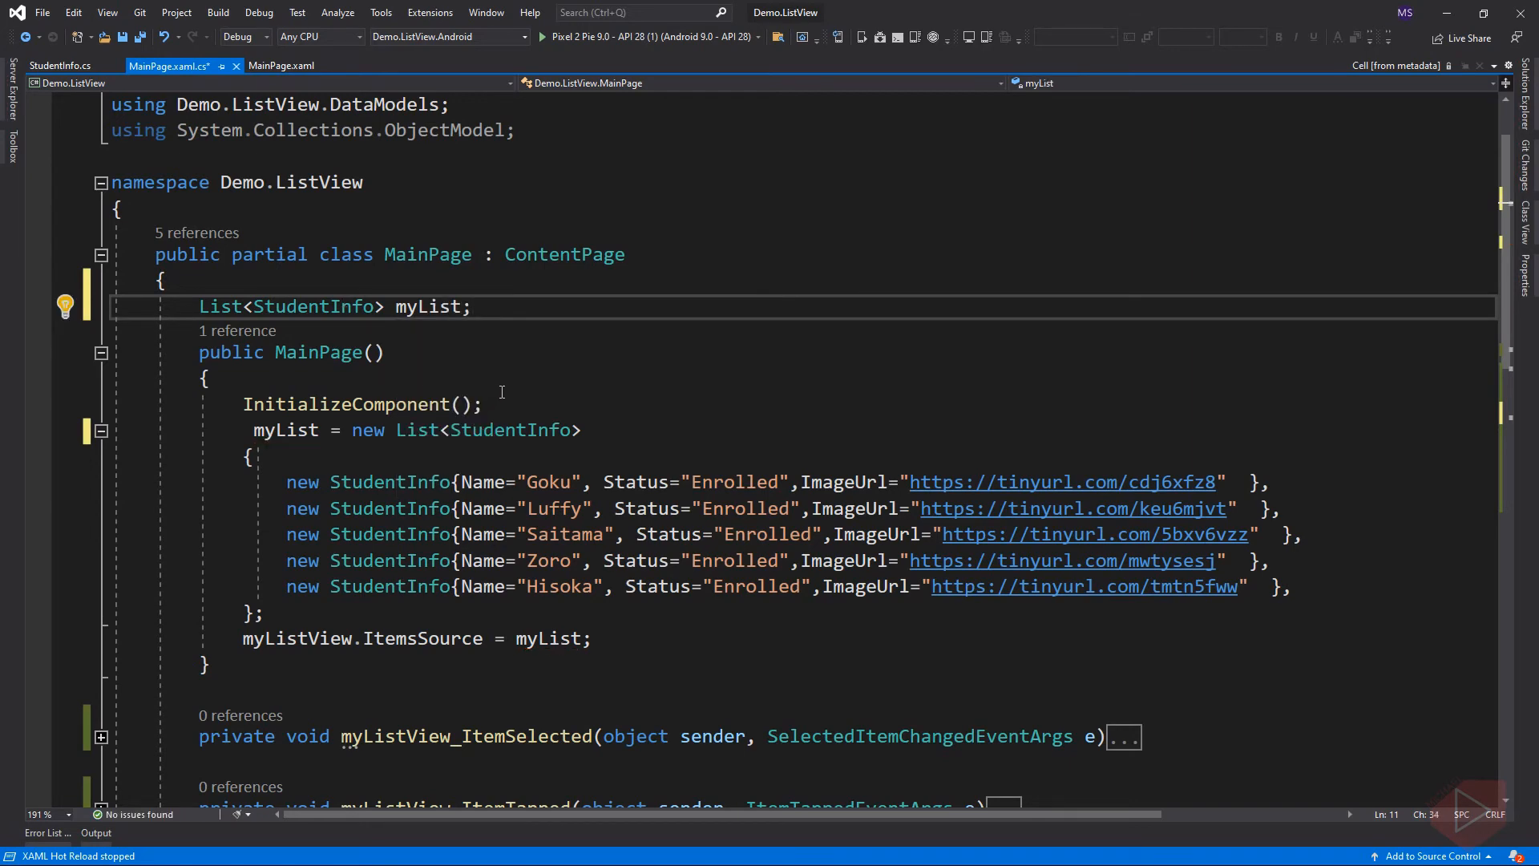
Add myList.Remove(student); to MenuItem_Delete so the chosen student is removed.
scroll("down", 3)
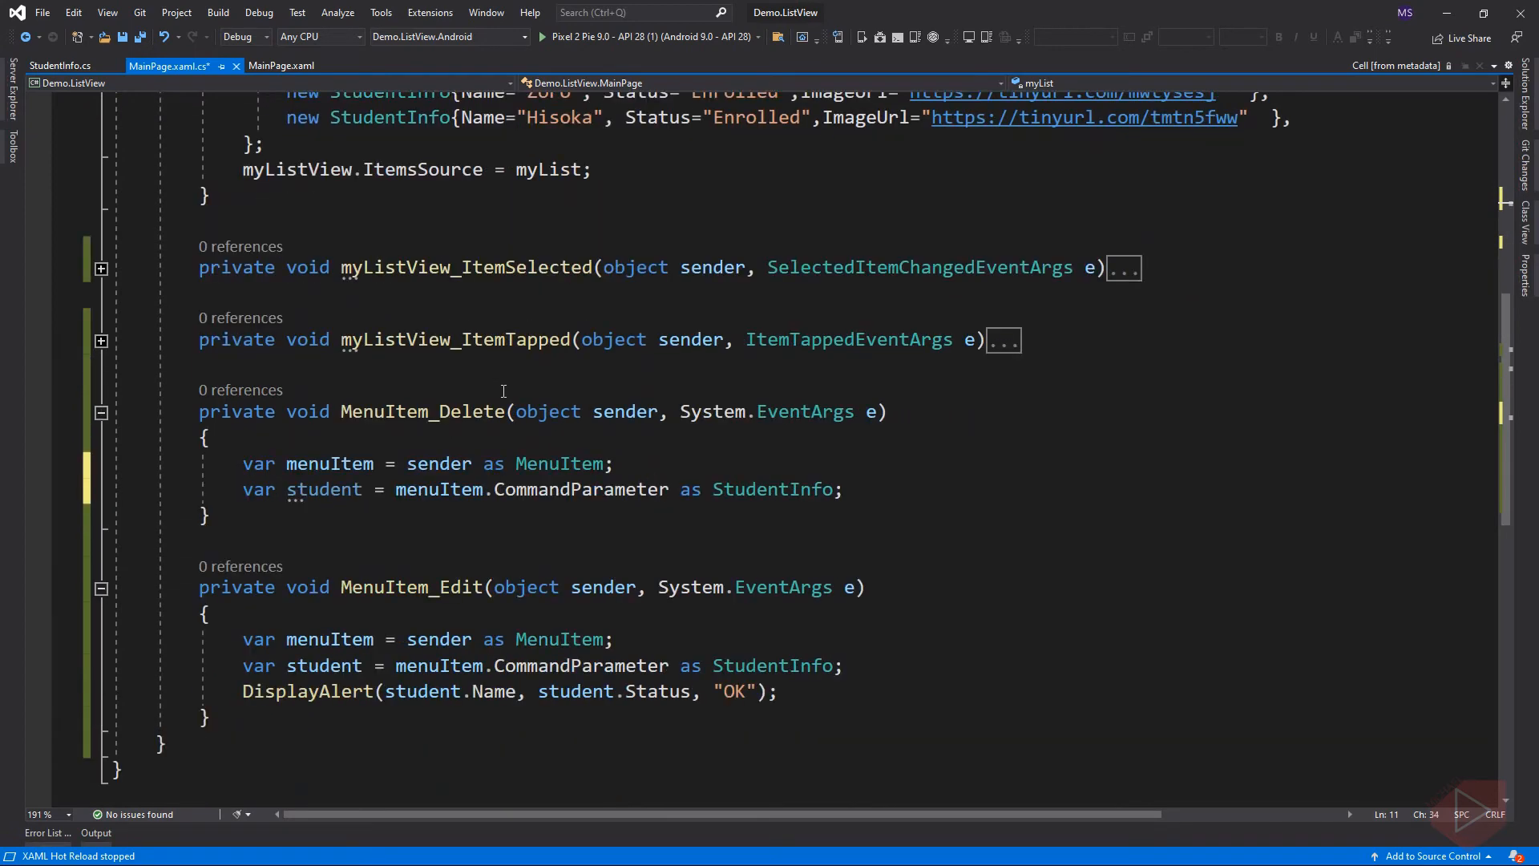
left_click(842, 489)
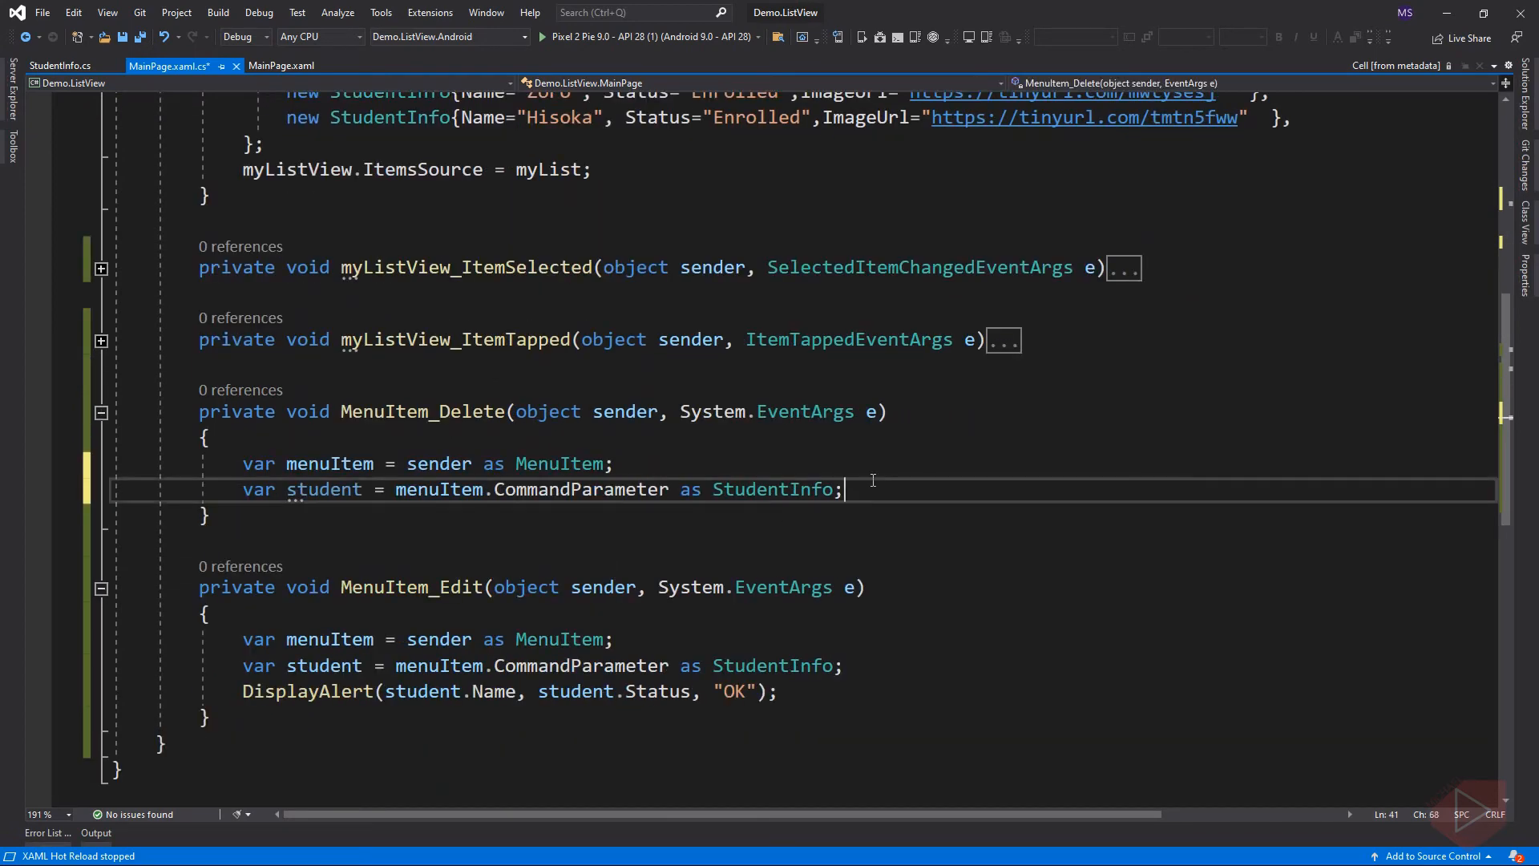
type("myList.Remove")
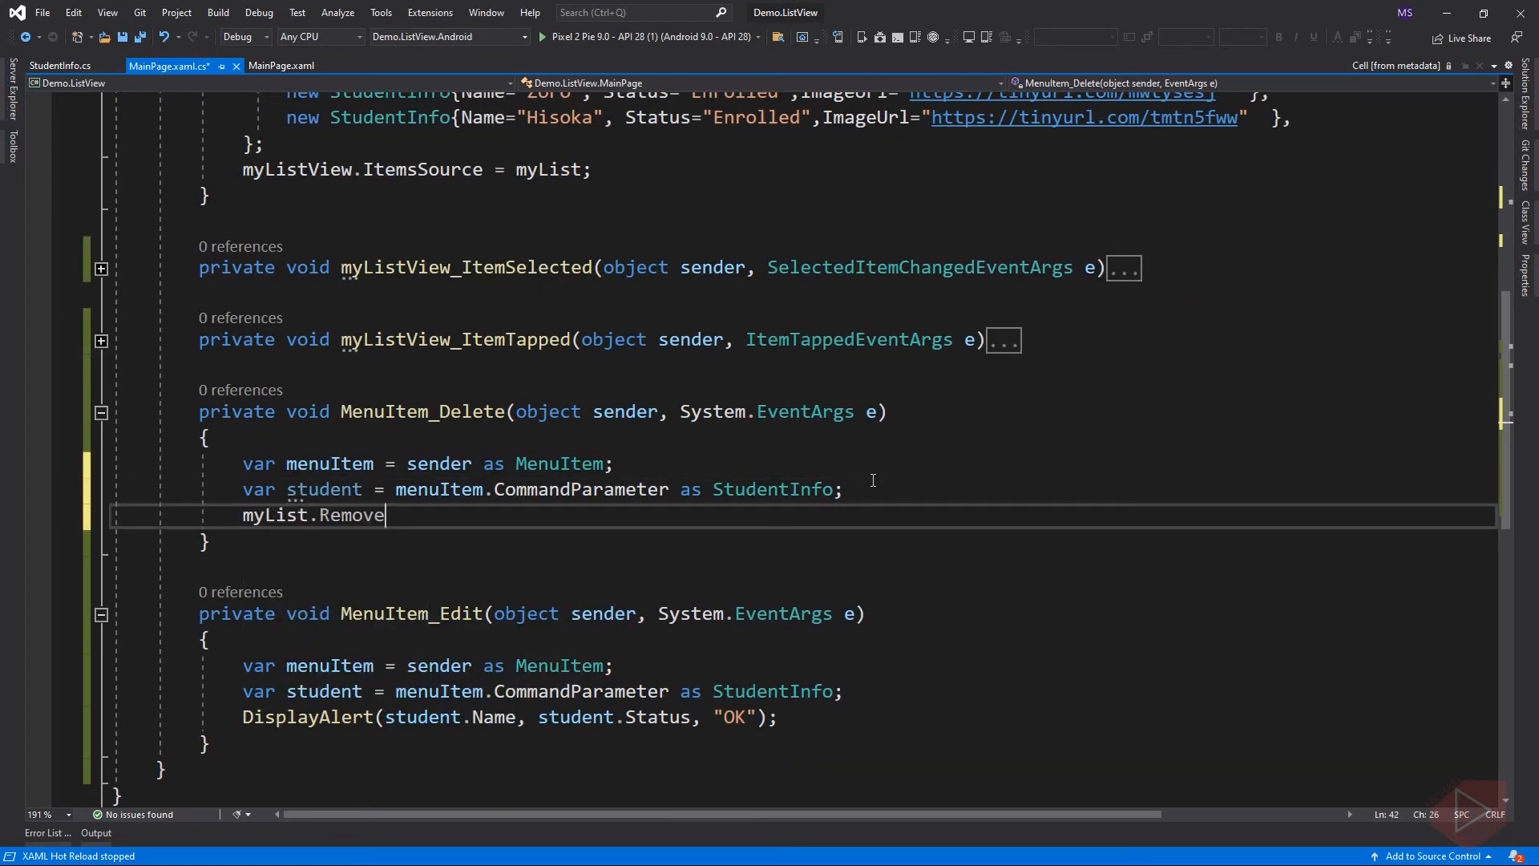
type("(student);")
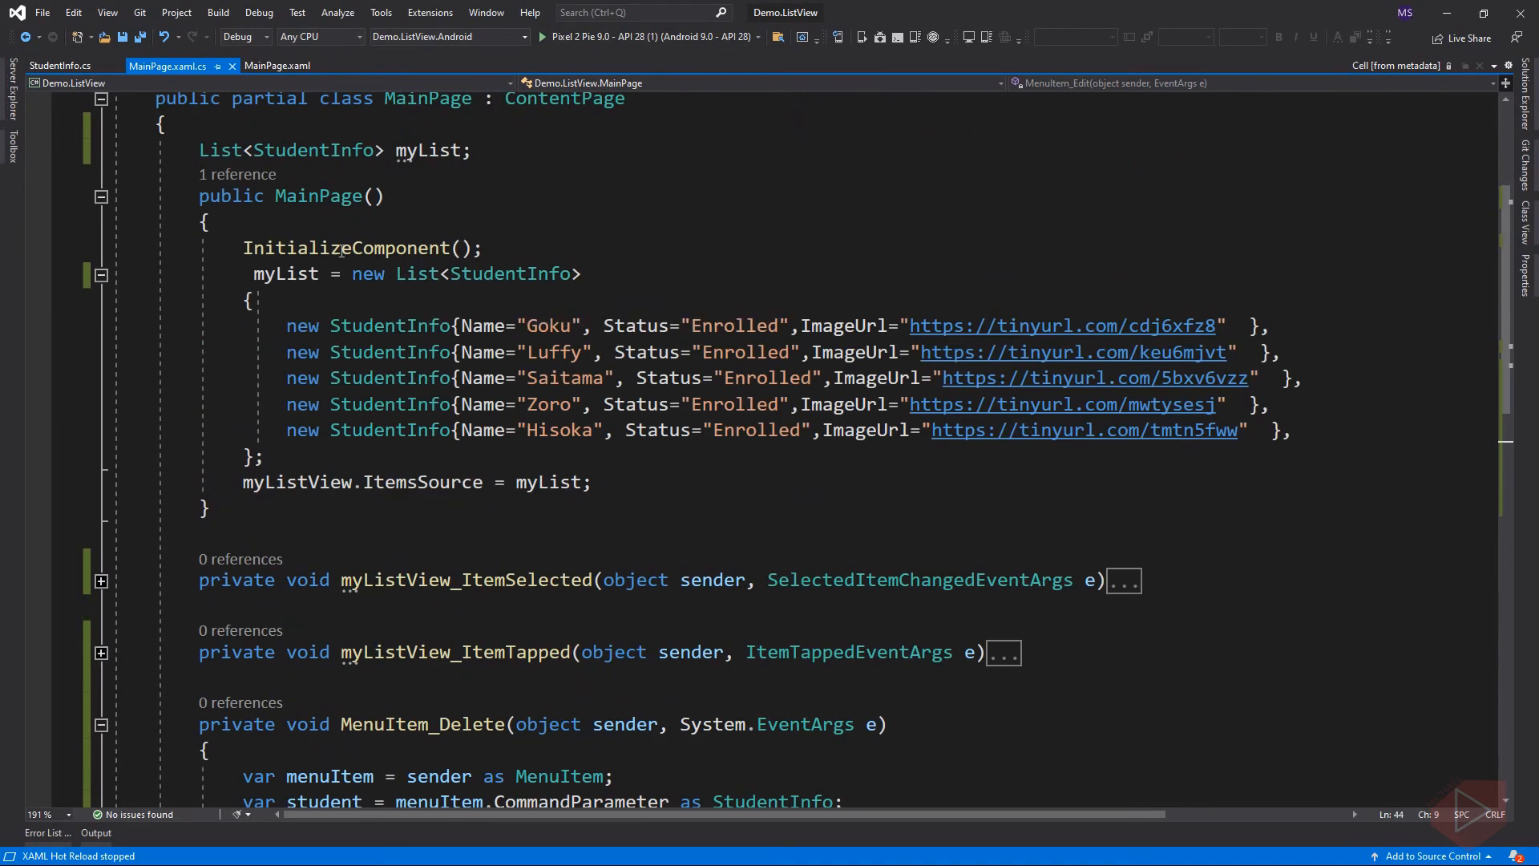
Replace List with ObservableCollection<StudentInfo> in the myList field and its constructor initialization.
type("ObservableCollection")
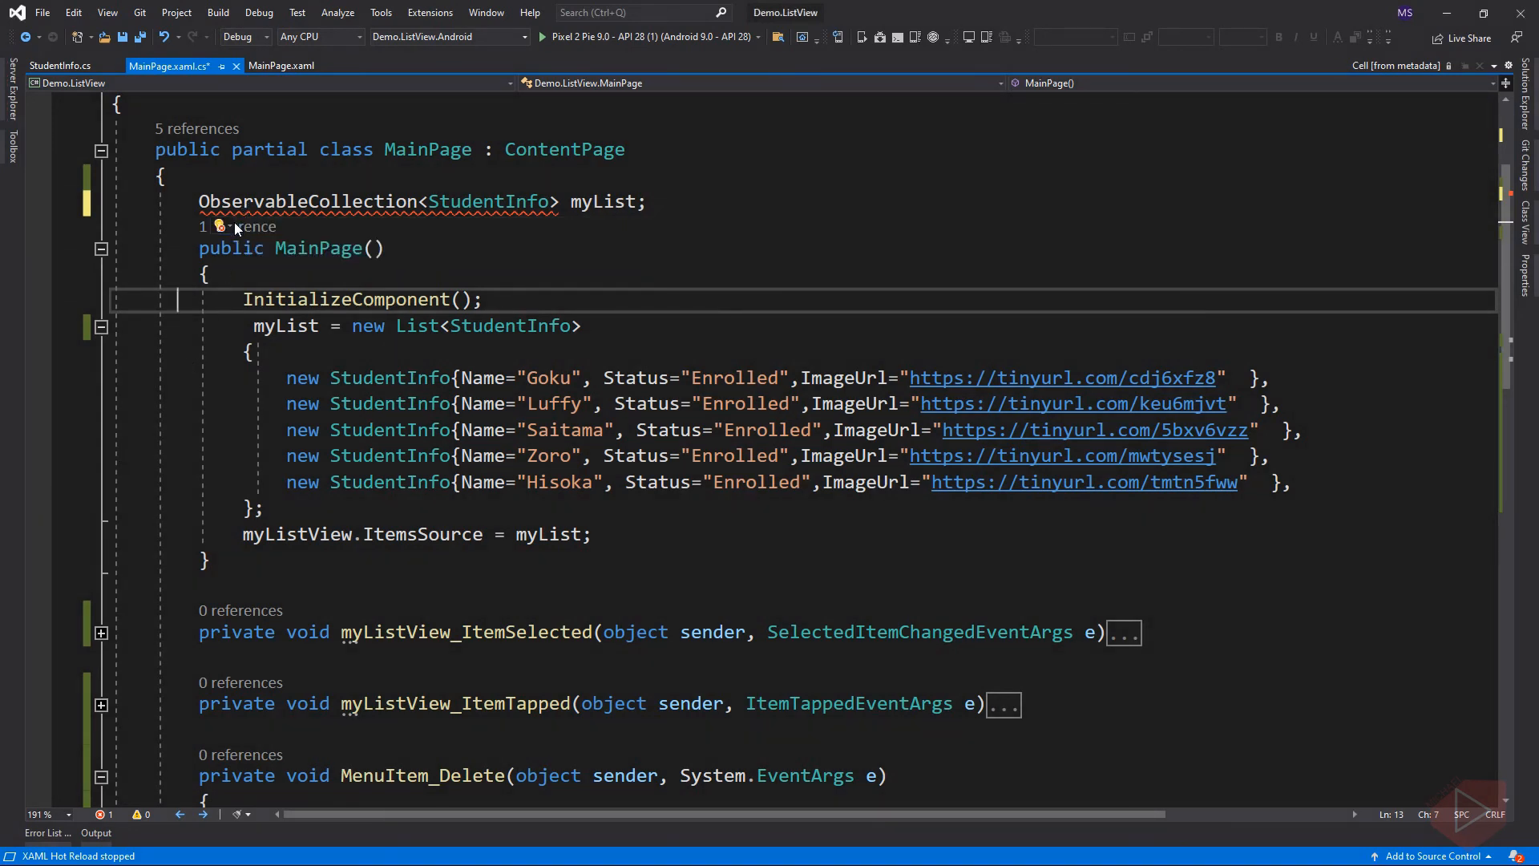
mouse_move(237, 226)
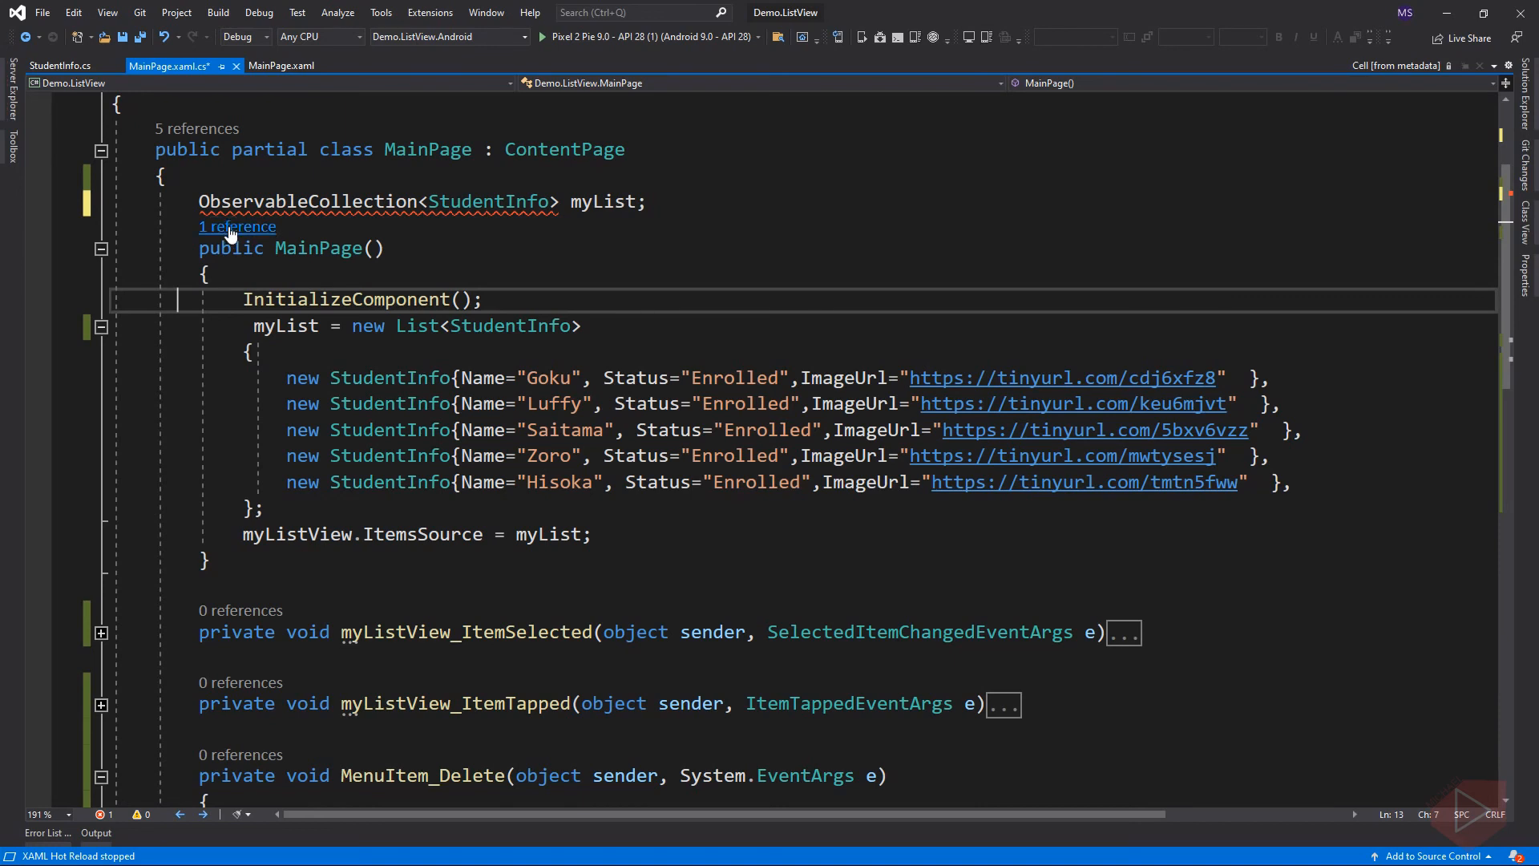
left_click(194, 226)
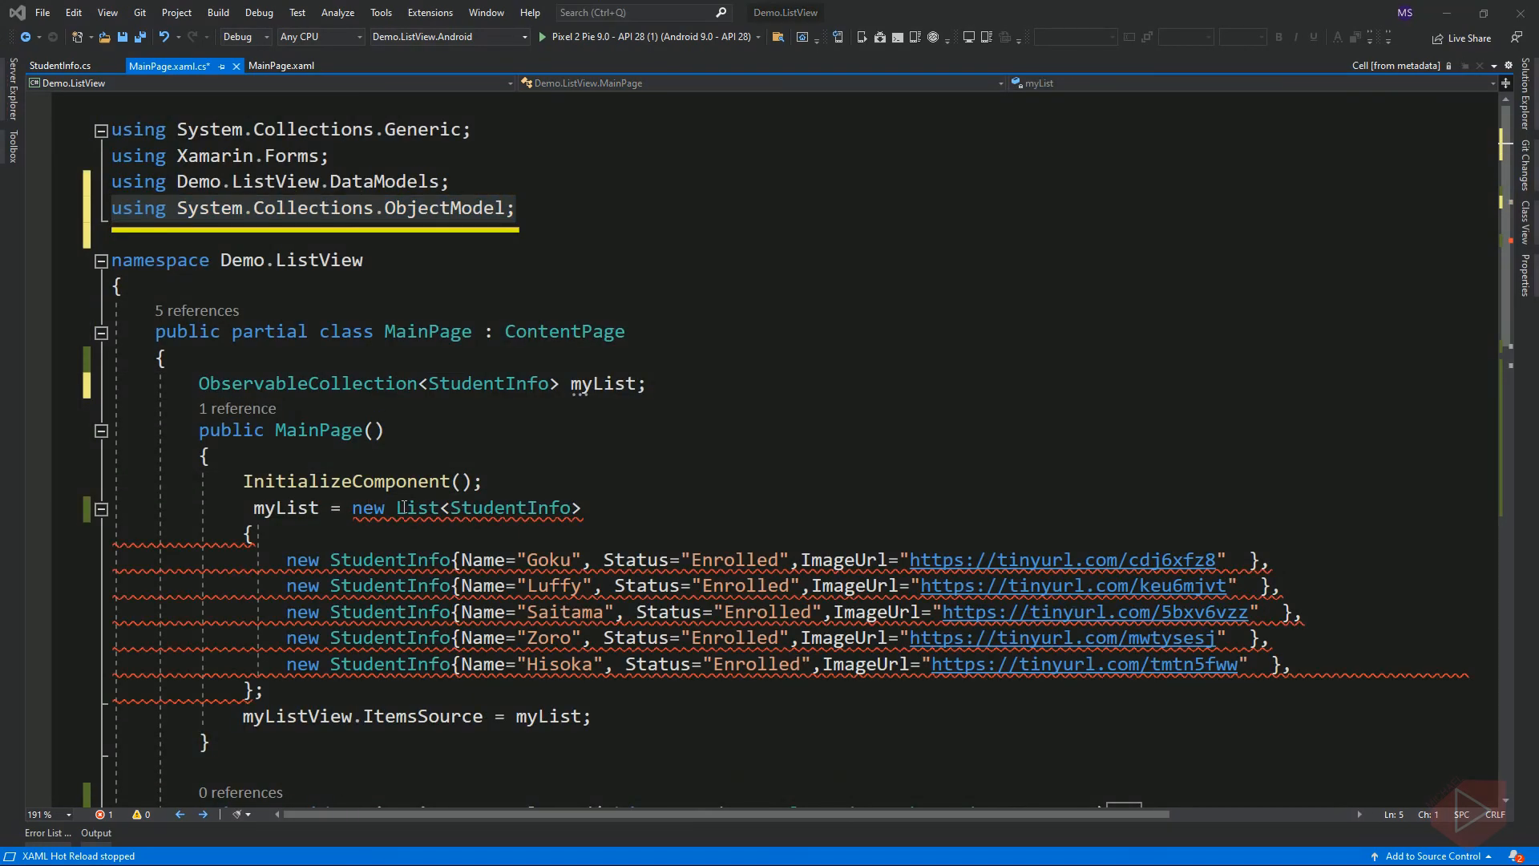
double_click(306, 384)
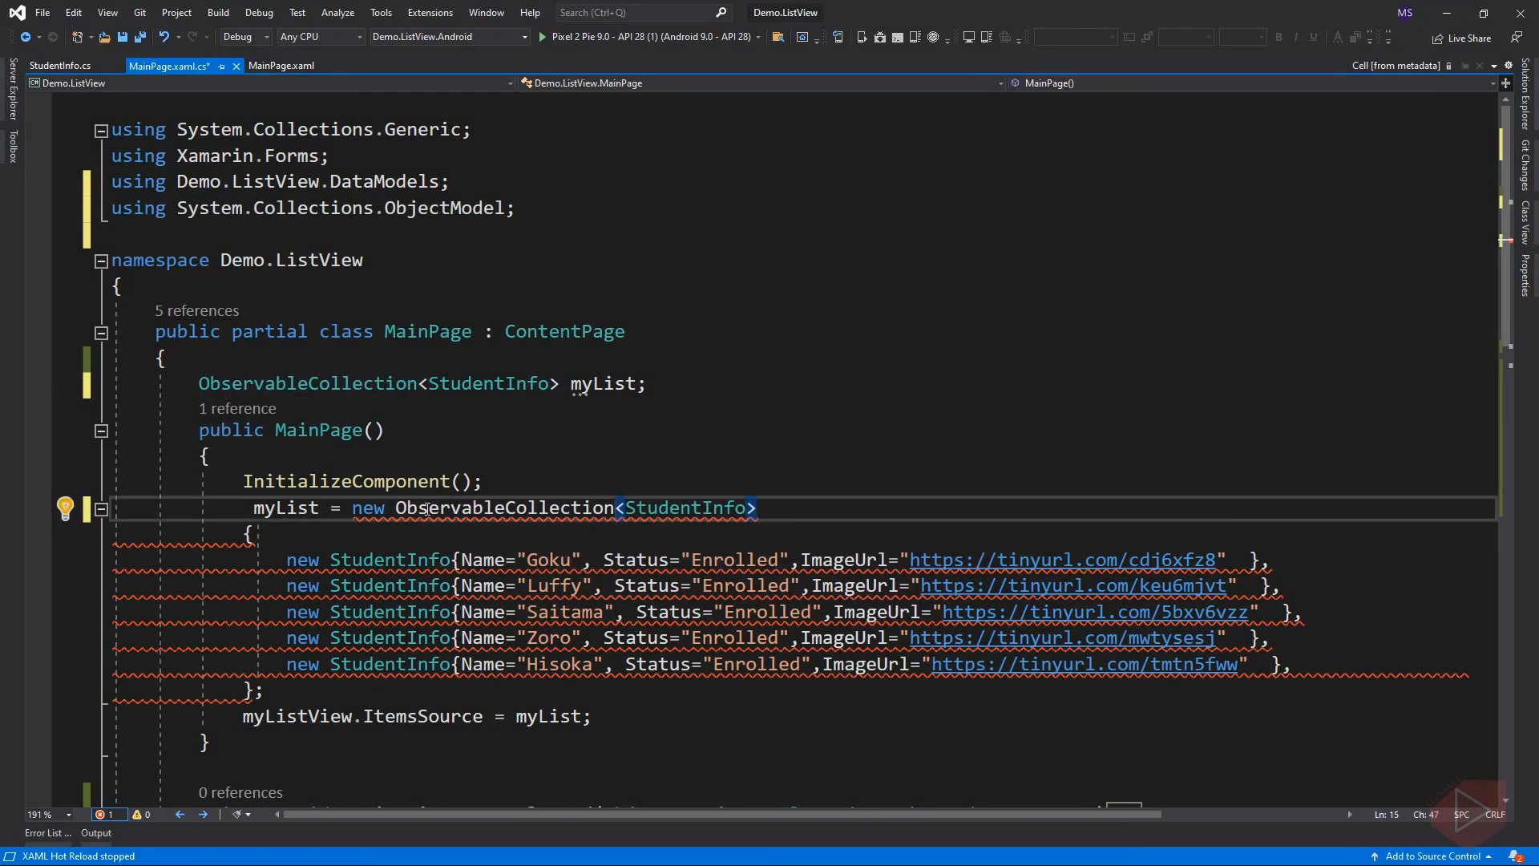
double_click(505, 508)
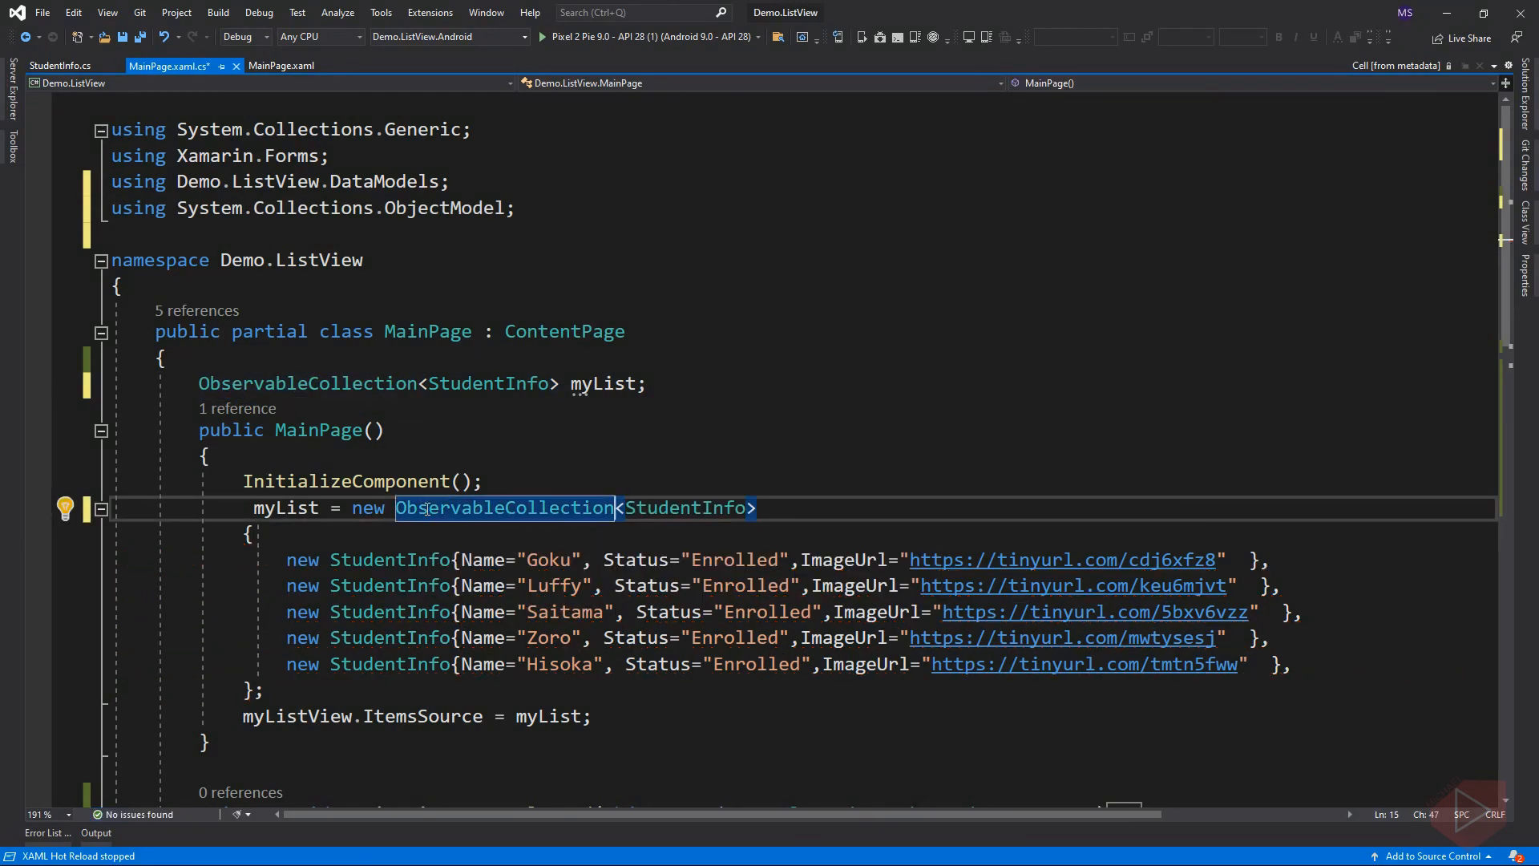